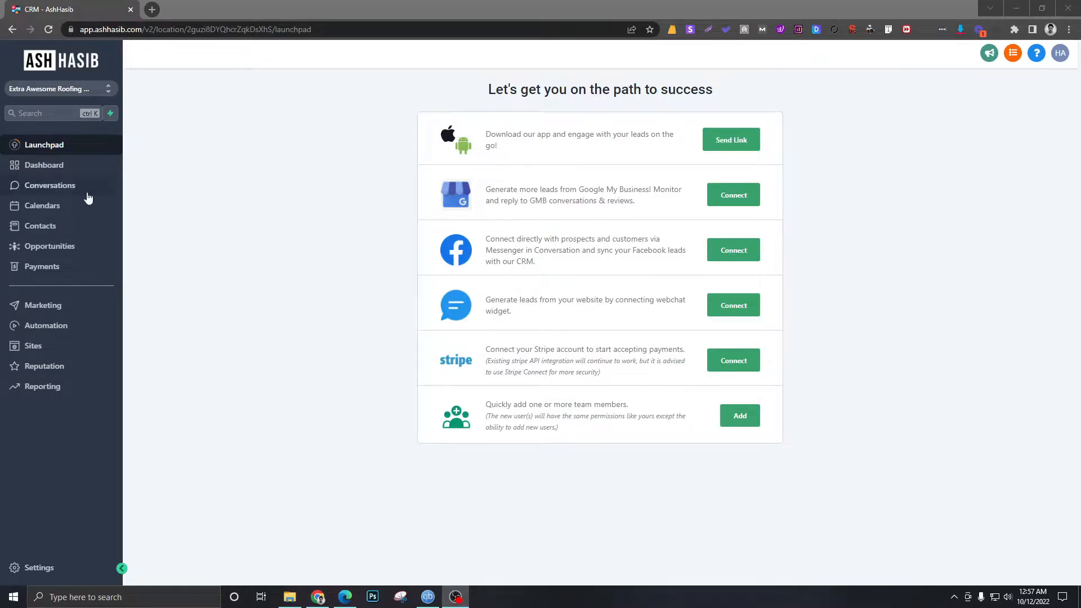
pyautogui.moveTo(34, 345)
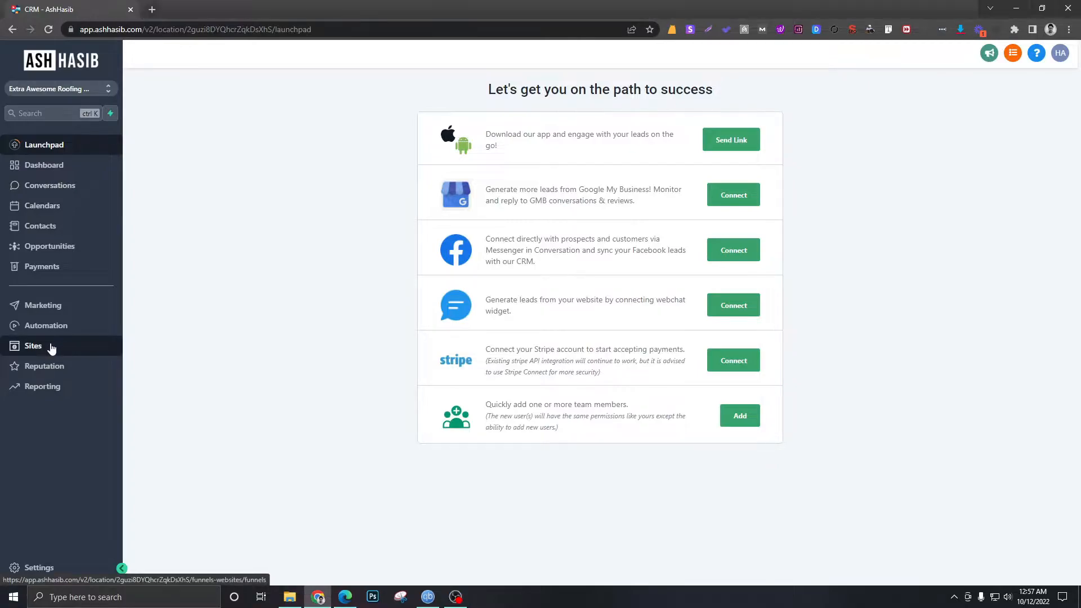
# Step: Go to Sites and choose Builder from the Forms dropdown
pyautogui.click(33, 345)
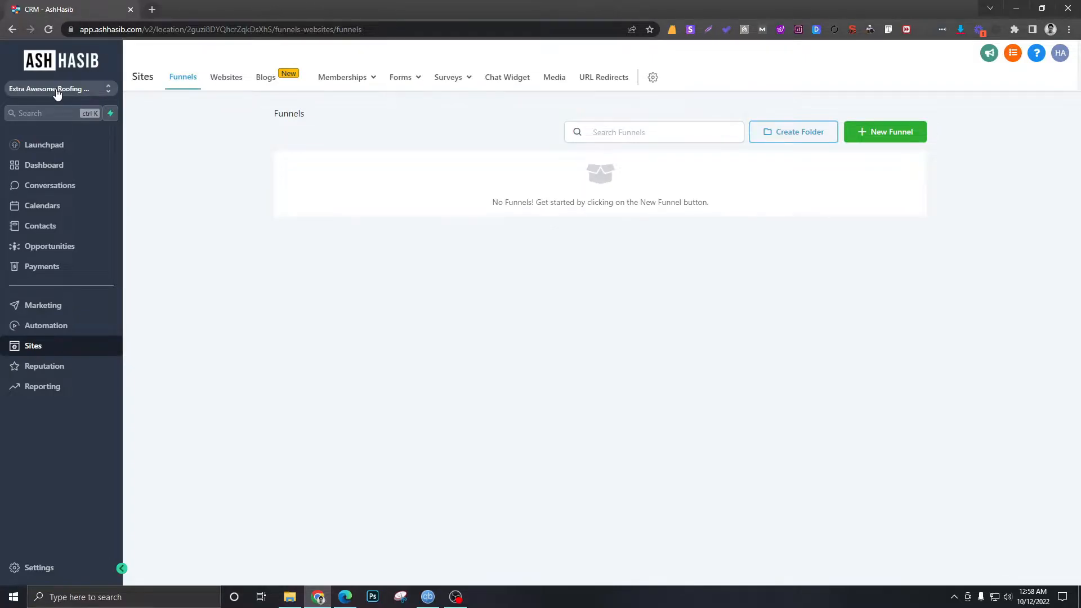
pyautogui.moveTo(460, 143)
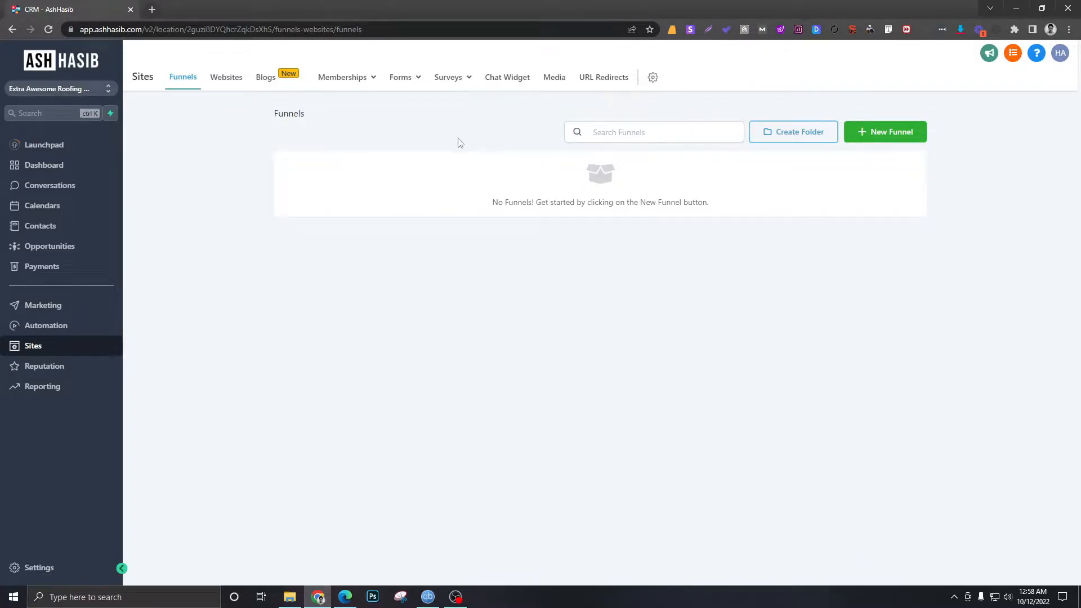
pyautogui.moveTo(402, 257)
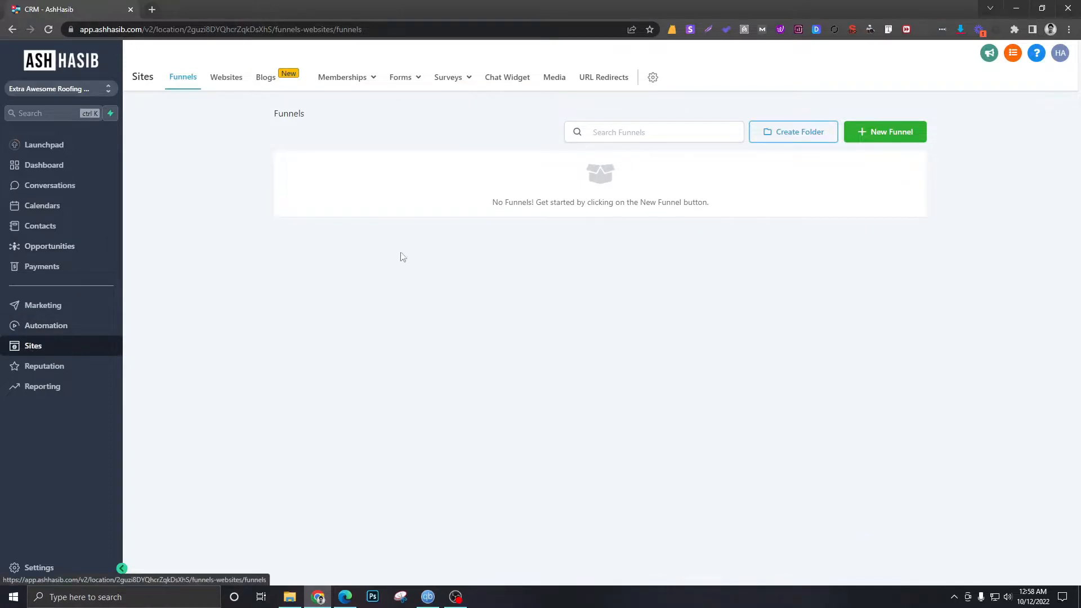
pyautogui.click(399, 77)
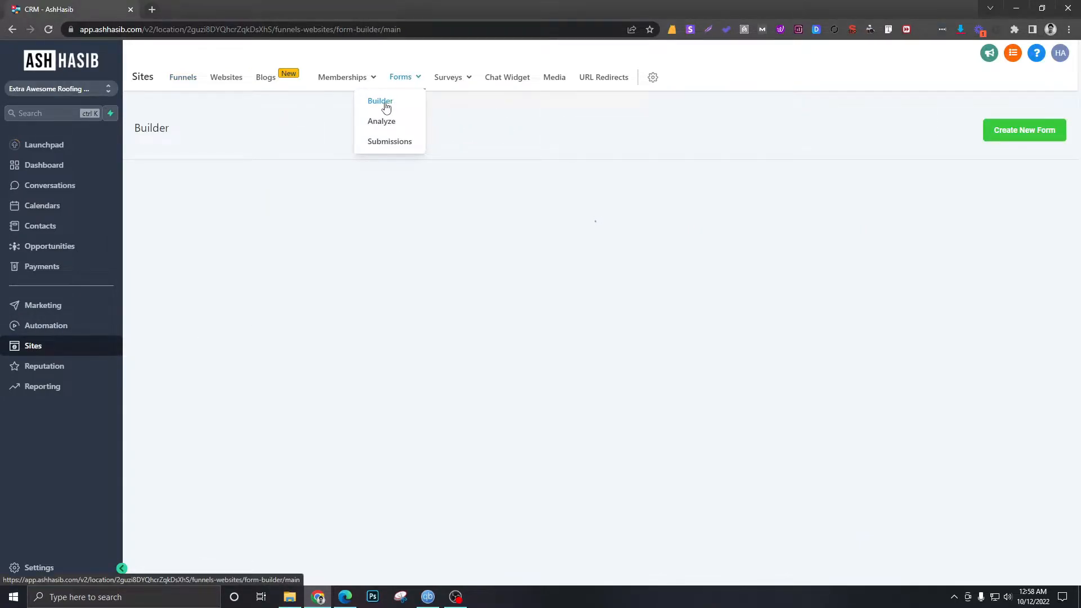
# Step: On the Forms Builder page, create a new blank form, Form 1
pyautogui.click(380, 100)
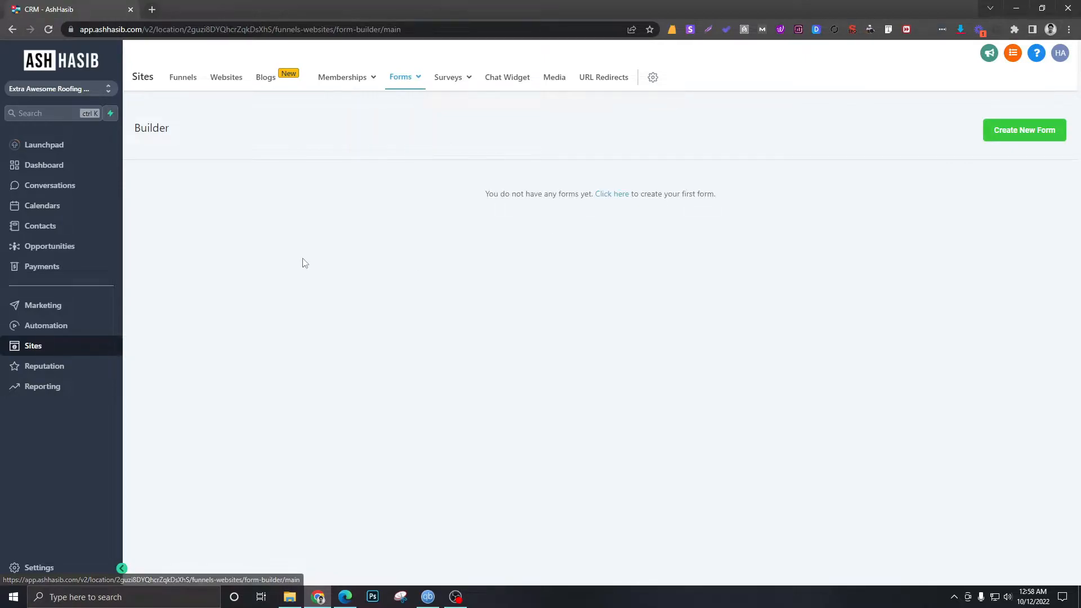
pyautogui.moveTo(457, 313)
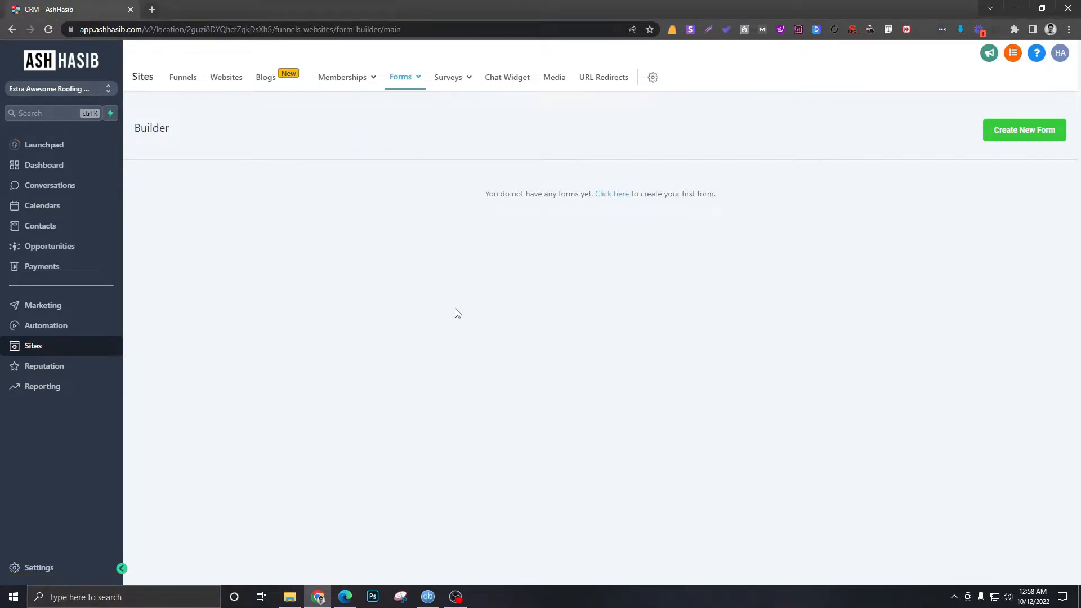
pyautogui.moveTo(1023, 129)
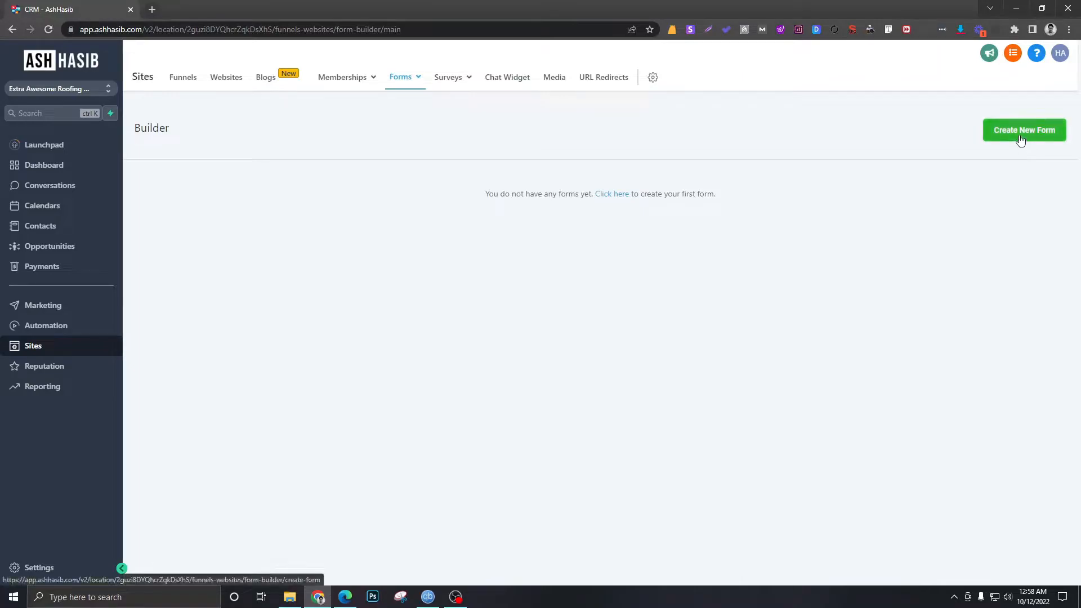
pyautogui.click(1023, 130)
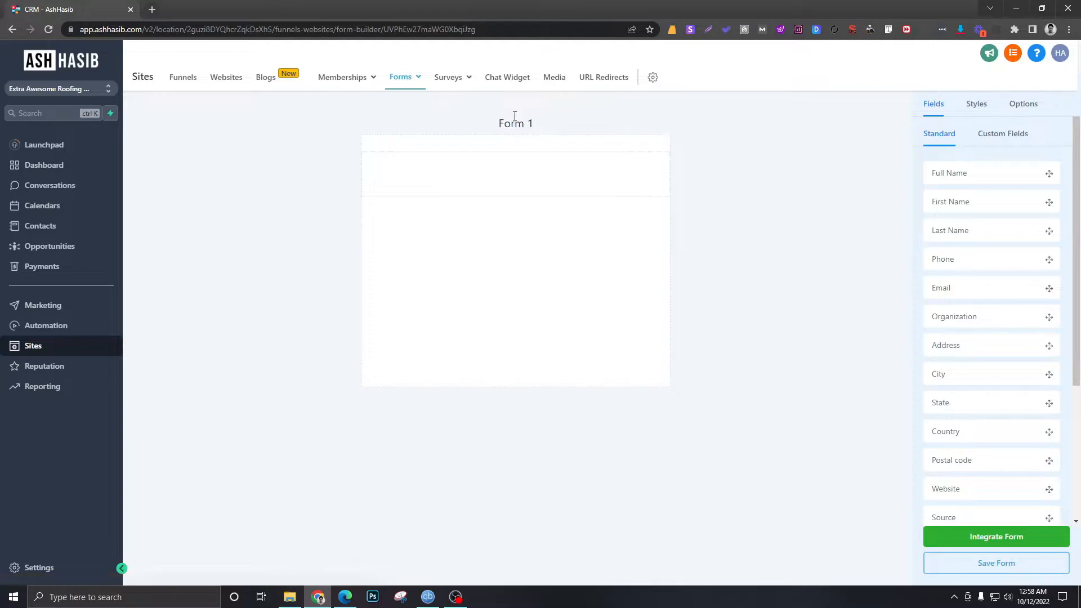
pyautogui.moveTo(1031, 110)
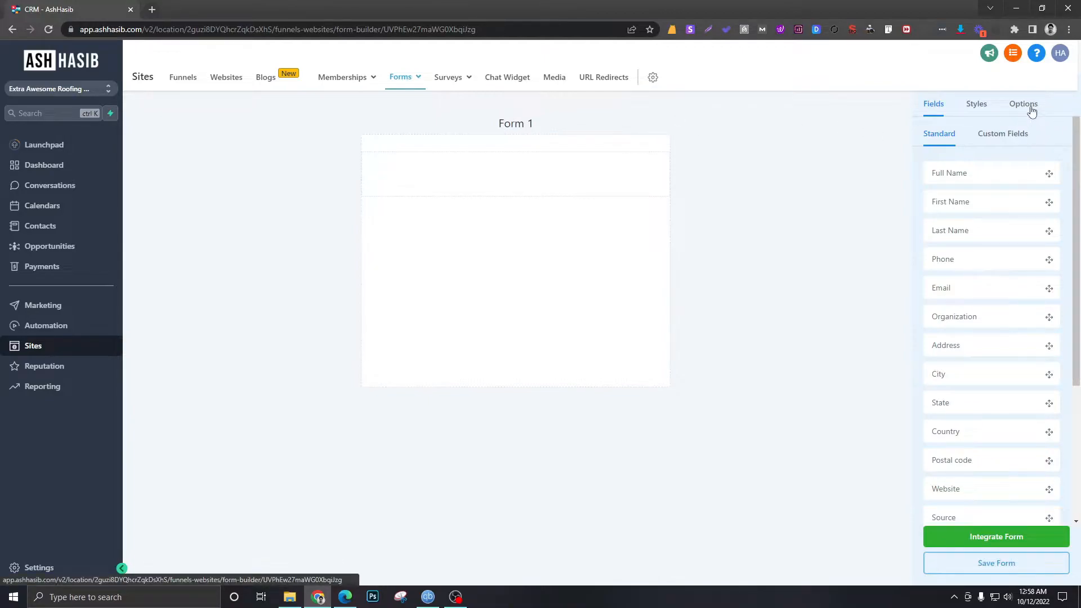
# Step: Rename the form to 'Free Roof Quote' in its Options
pyautogui.click(1023, 103)
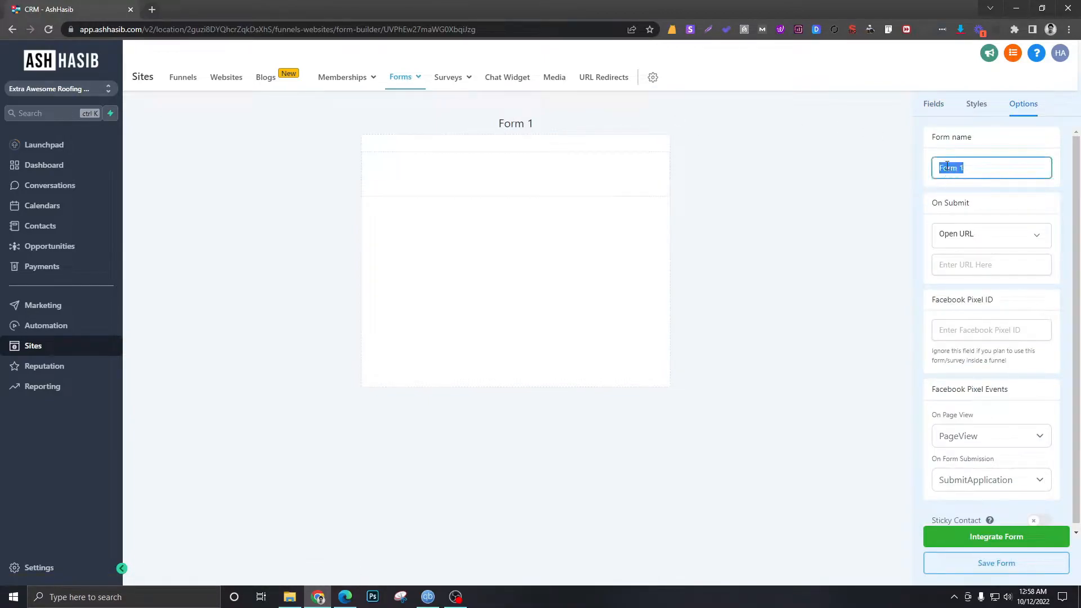
pyautogui.write('Free')
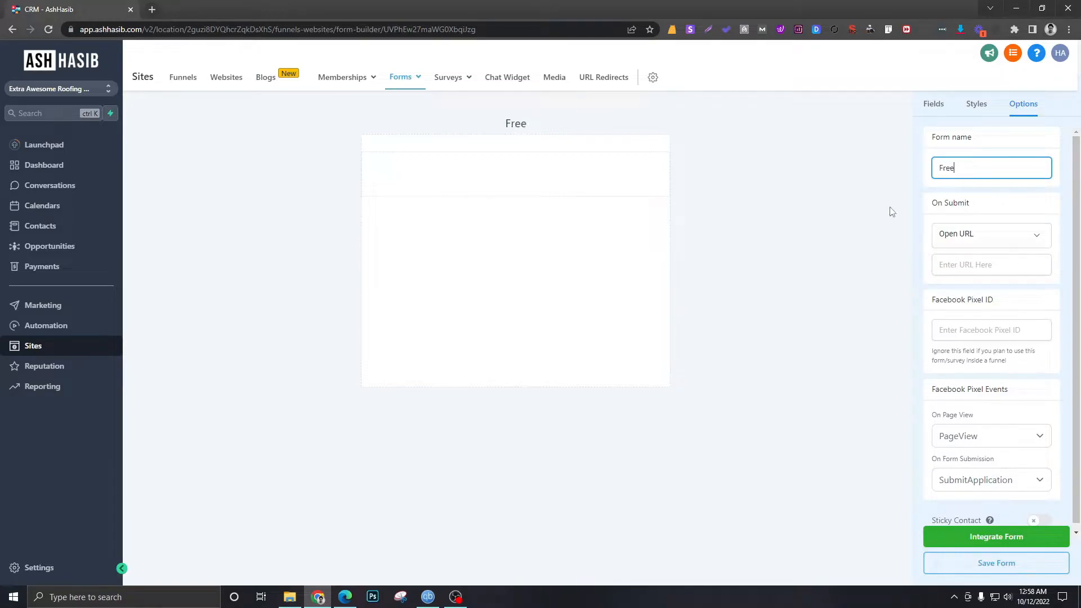
pyautogui.write('Roof Quote')
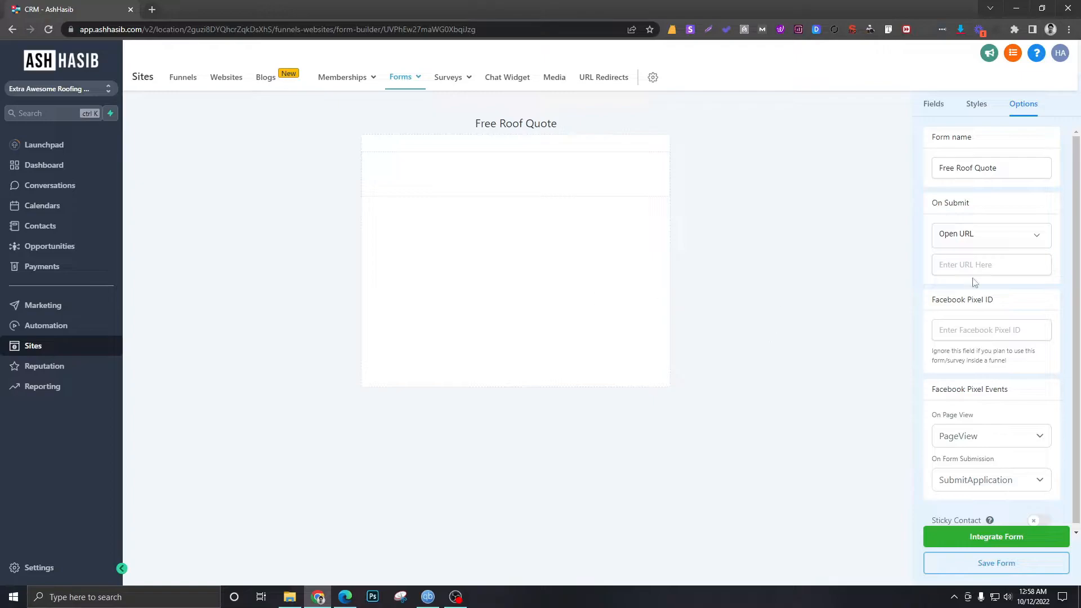
pyautogui.moveTo(972, 300)
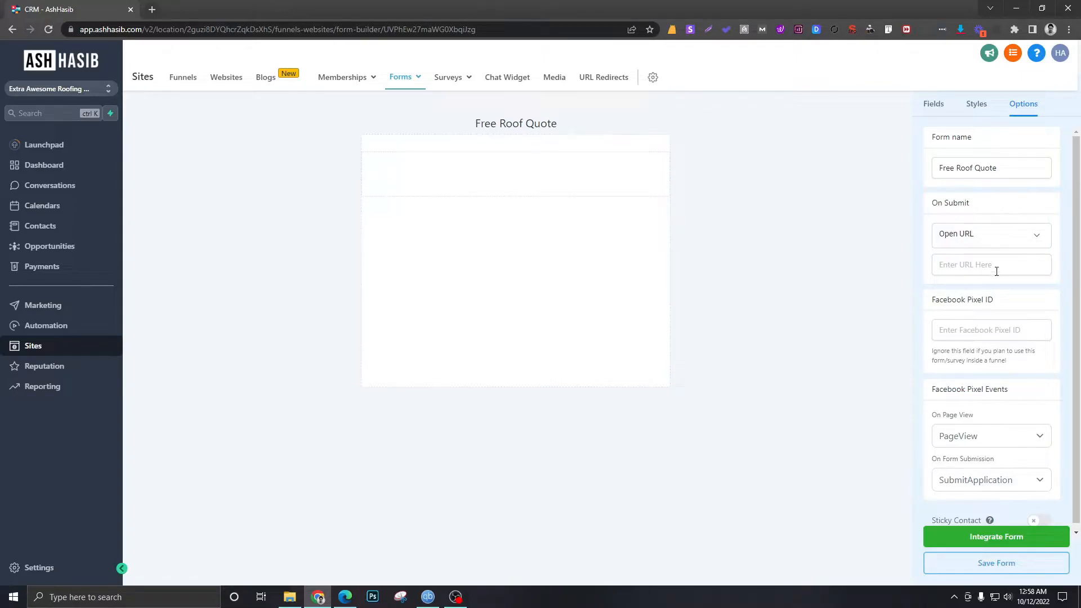
# Step: Set On Submit to Message and enter a 'Thank you for submitting the…' message
pyautogui.click(991, 233)
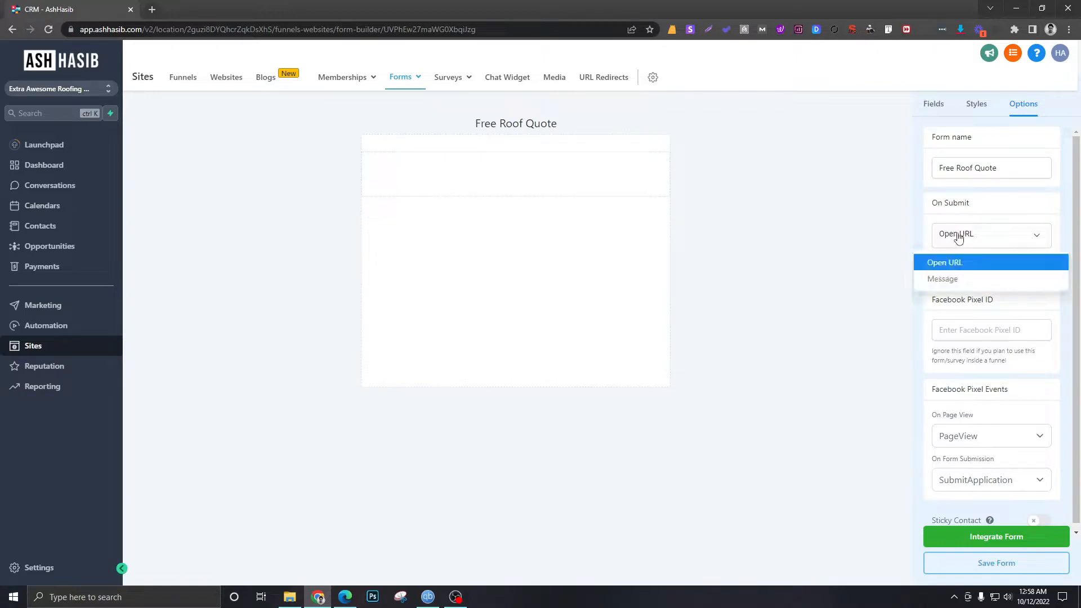
pyautogui.moveTo(979, 250)
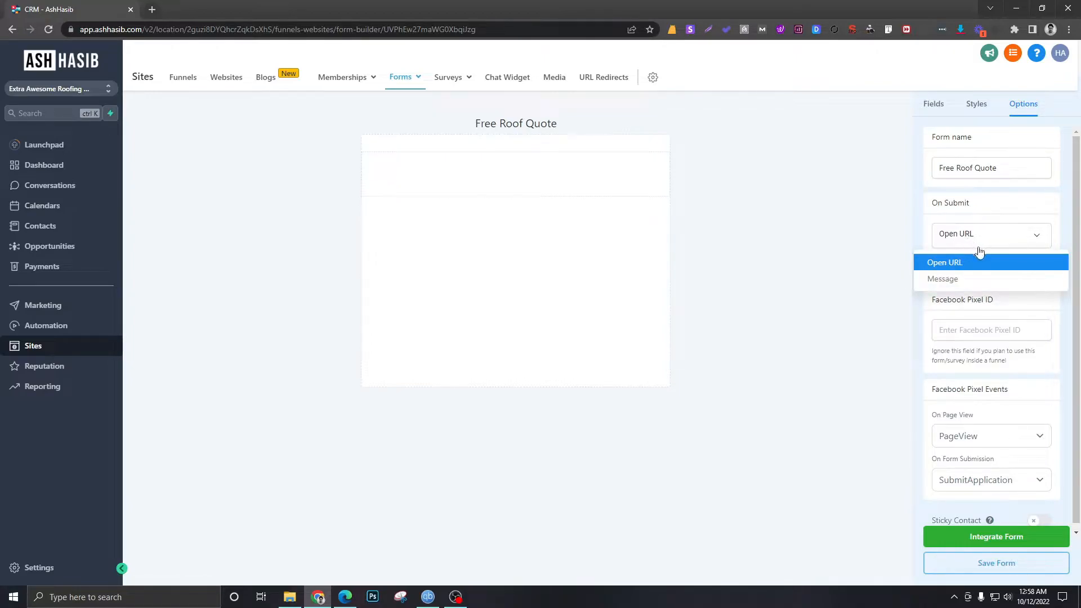
pyautogui.moveTo(641, 258)
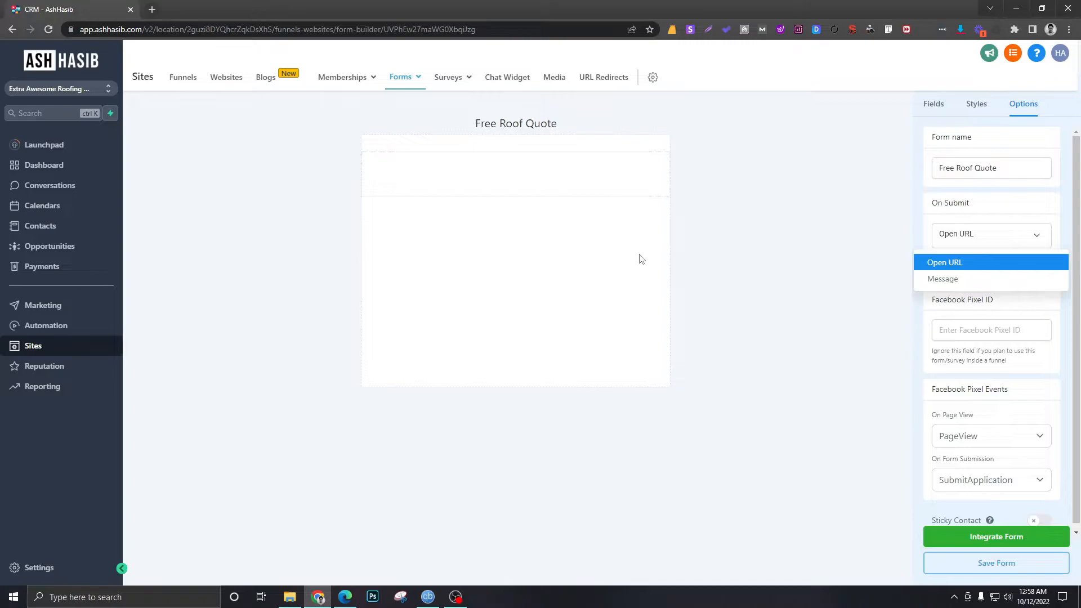
pyautogui.moveTo(950, 263)
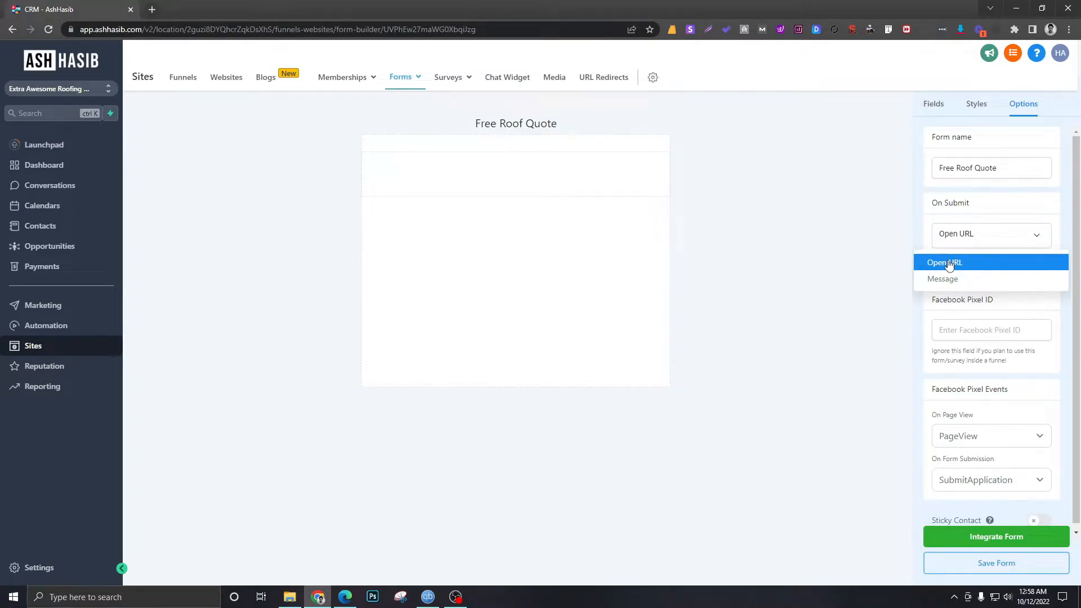
pyautogui.click(942, 278)
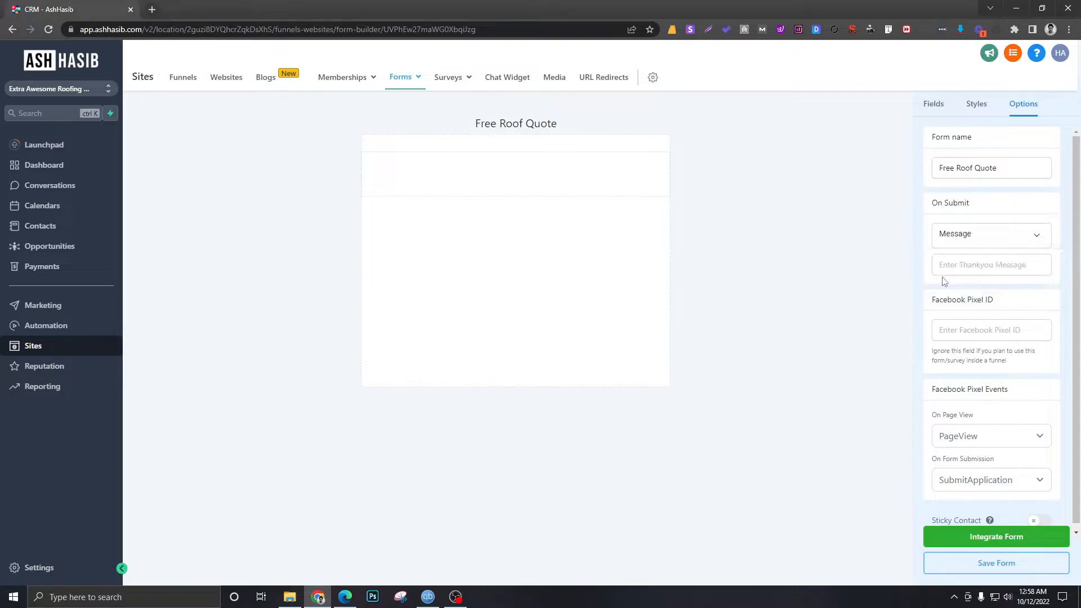
pyautogui.click(990, 264)
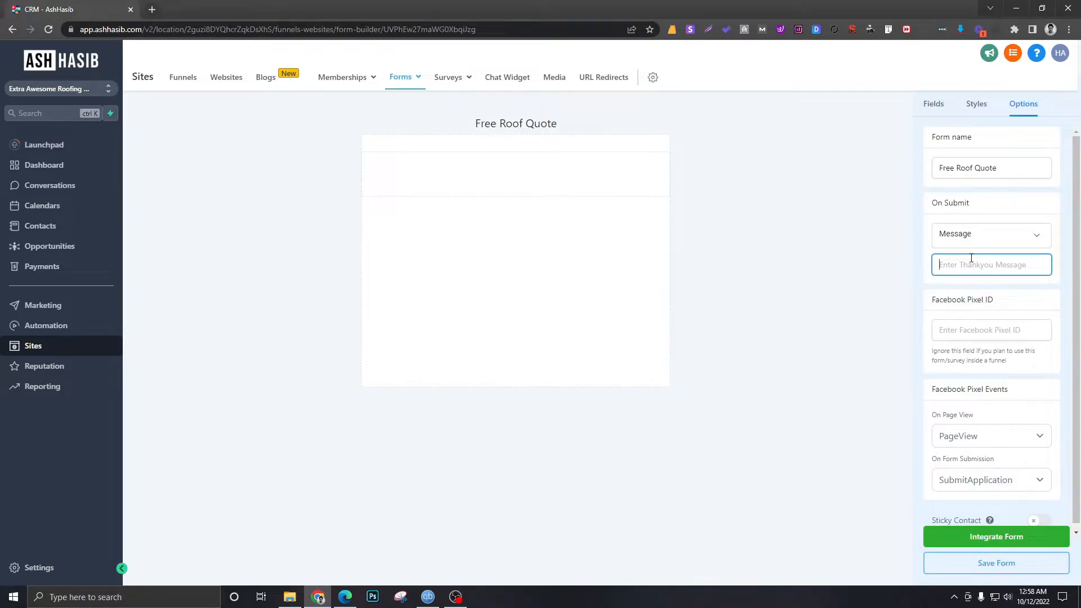
pyautogui.write('Thank you for u')
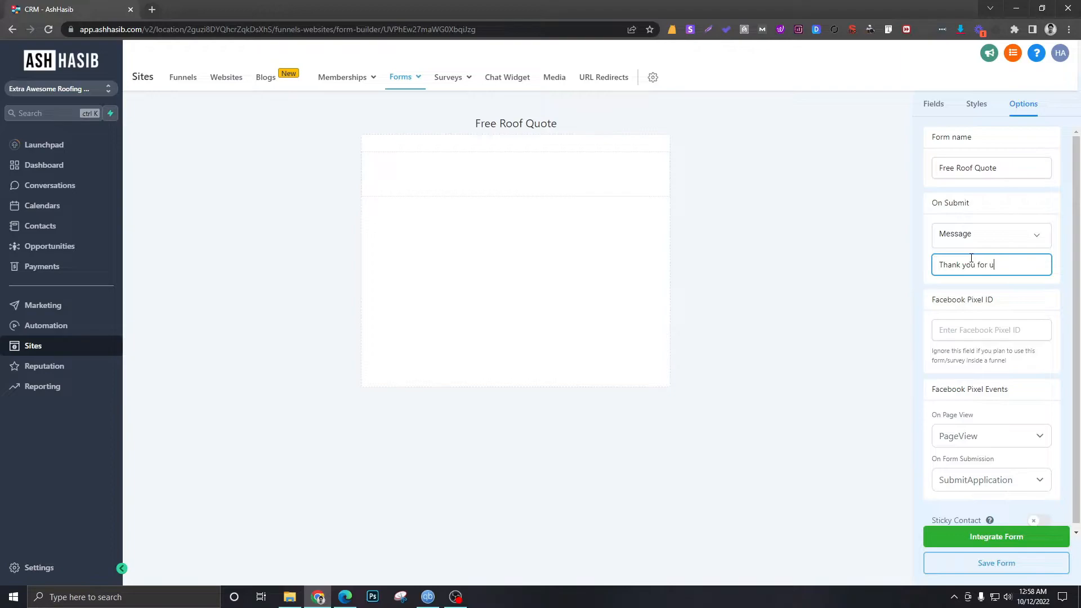
pyautogui.write('submitting the f')
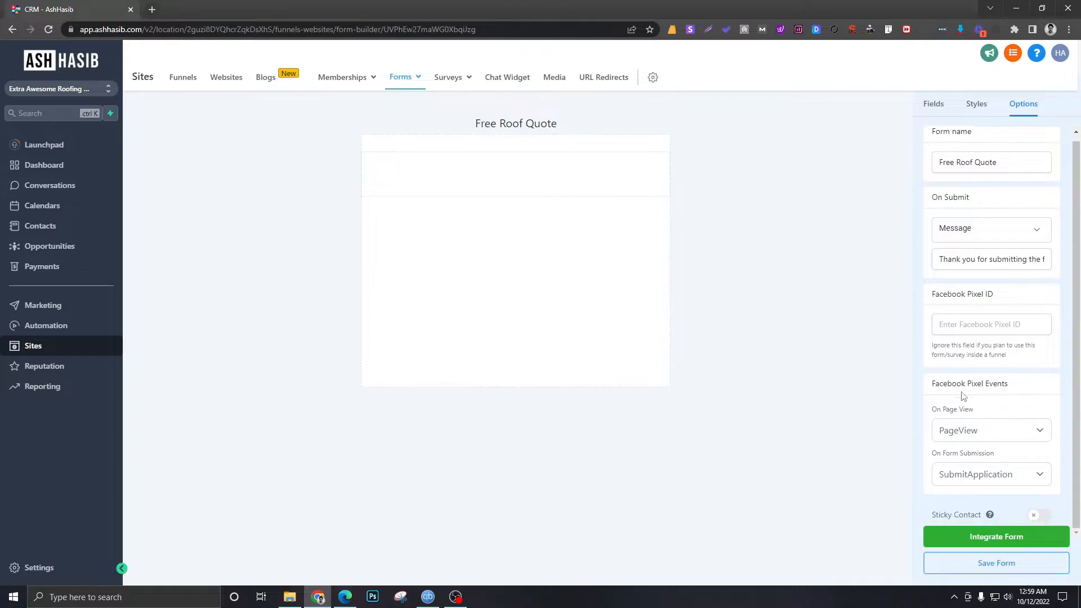
pyautogui.moveTo(961, 107)
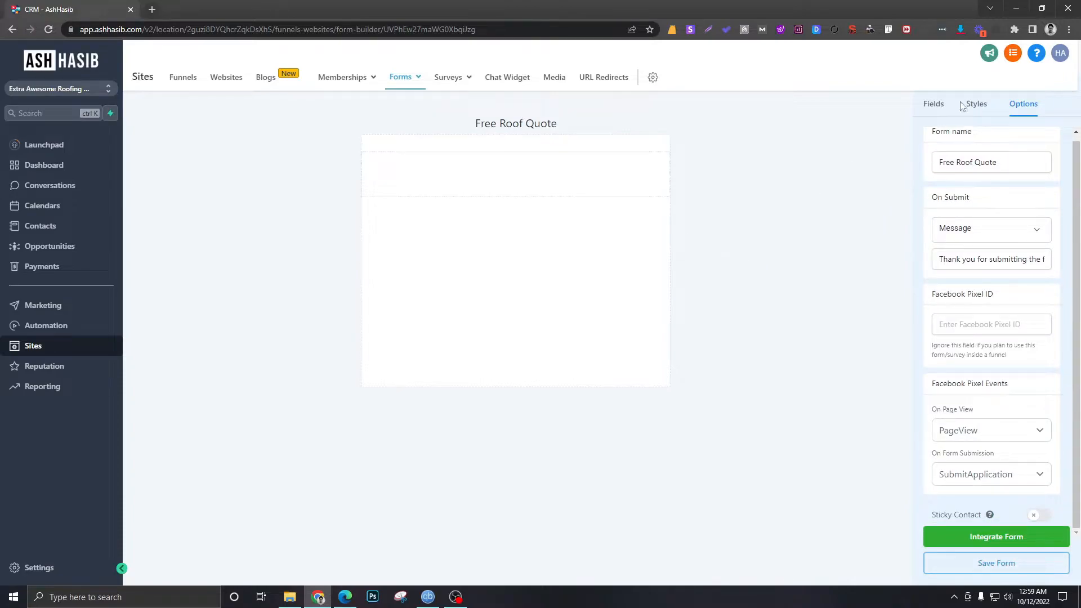
pyautogui.click(933, 103)
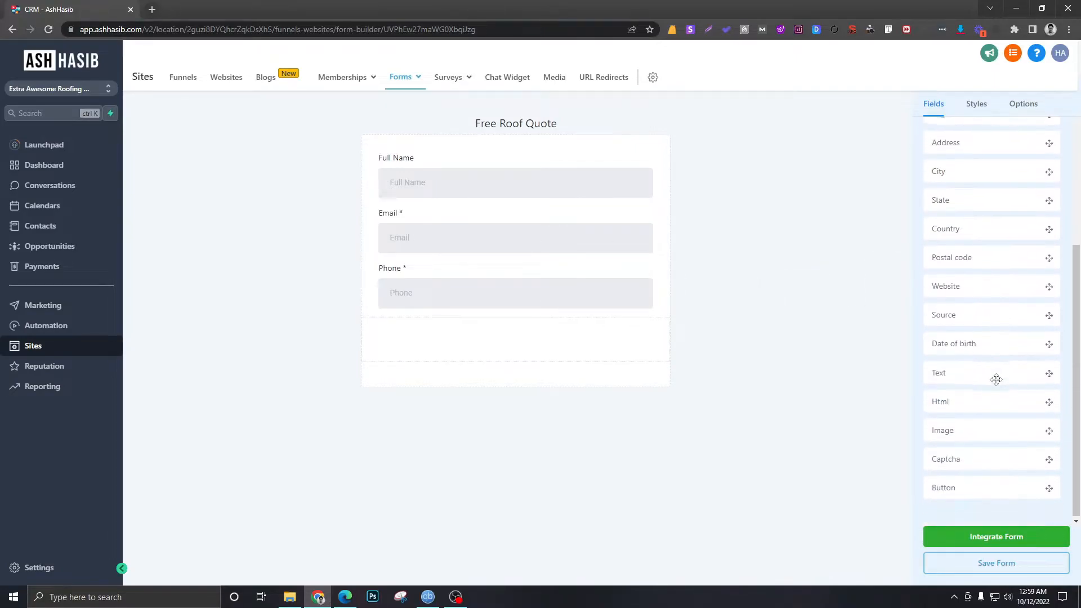
pyautogui.scroll(3)
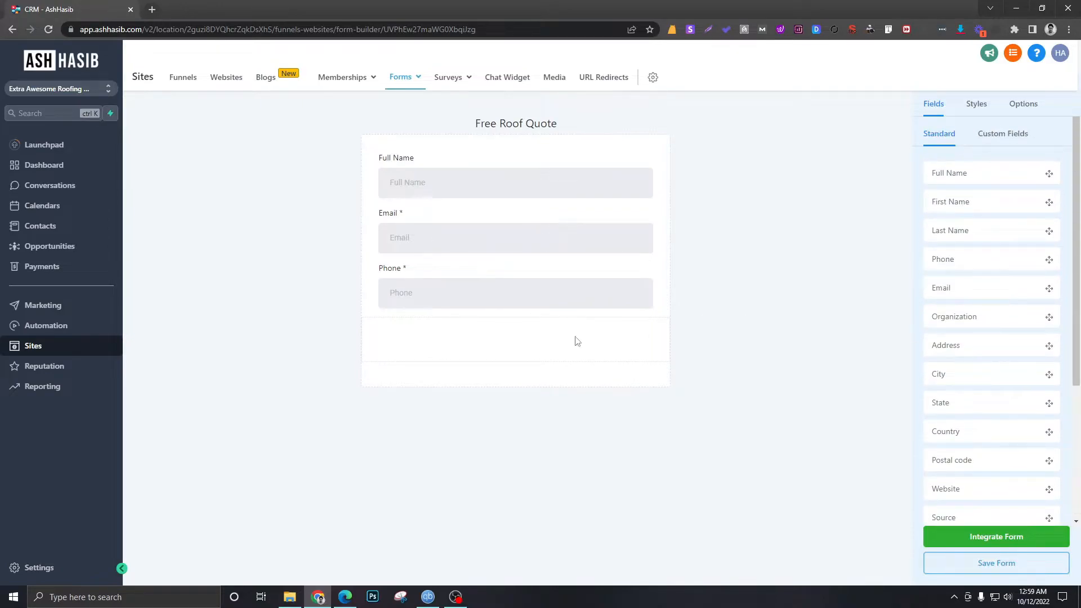
pyautogui.moveTo(438, 329)
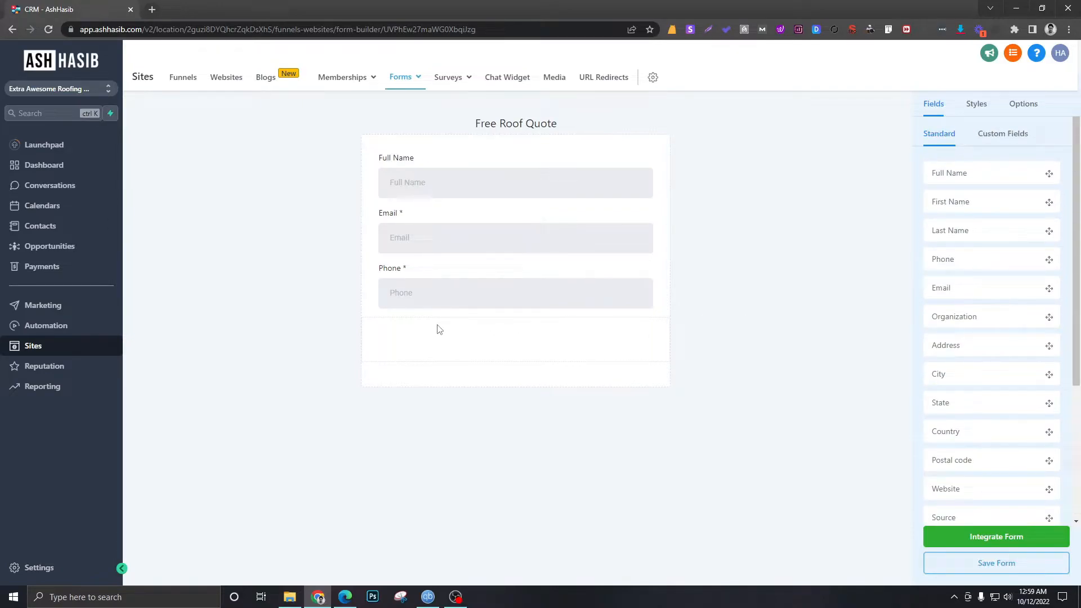
pyautogui.moveTo(555, 342)
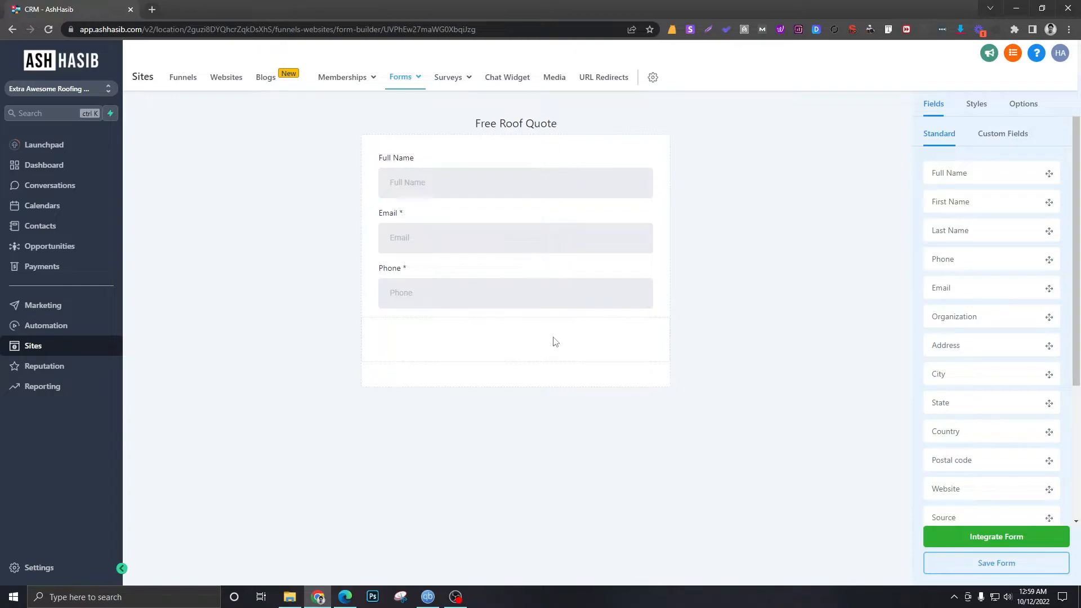
pyautogui.scroll(-3)
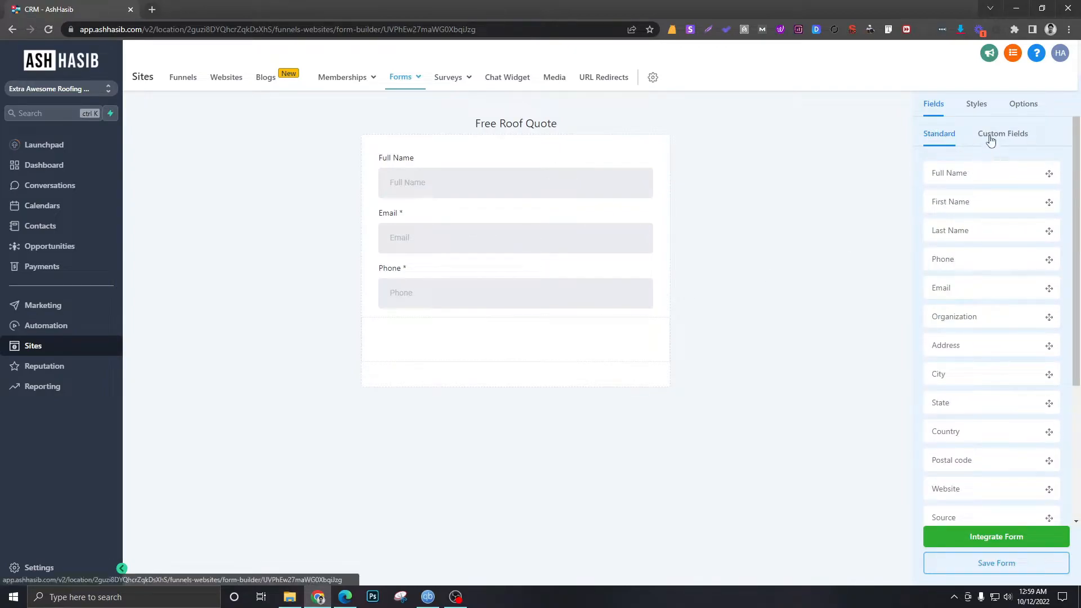
# Step: In the Custom Fields tab, start adding a new custom field
pyautogui.click(1002, 133)
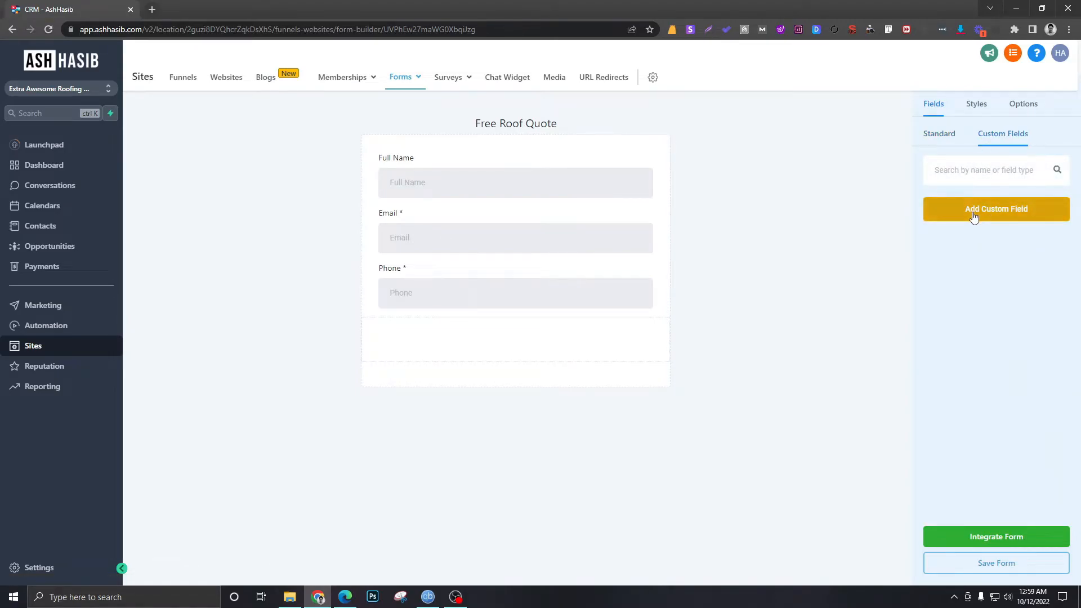
pyautogui.click(995, 209)
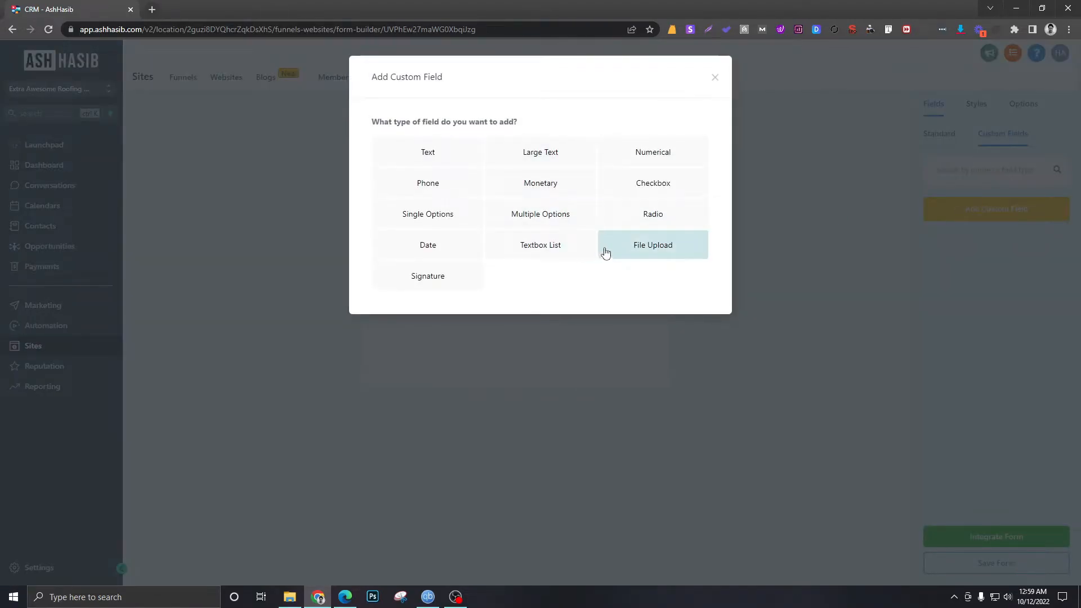
pyautogui.moveTo(652, 214)
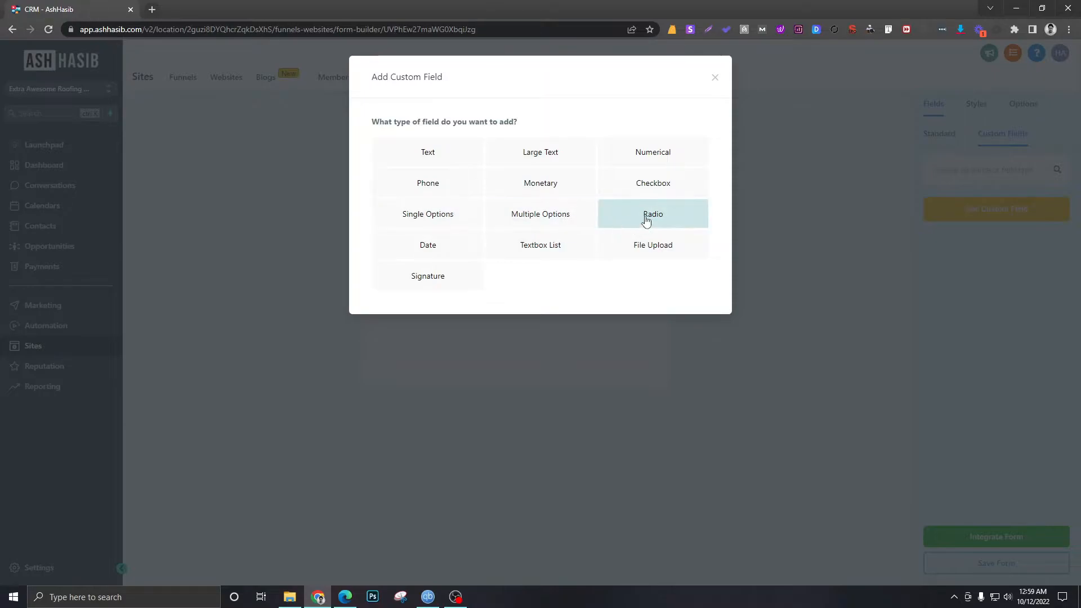
pyautogui.moveTo(653, 218)
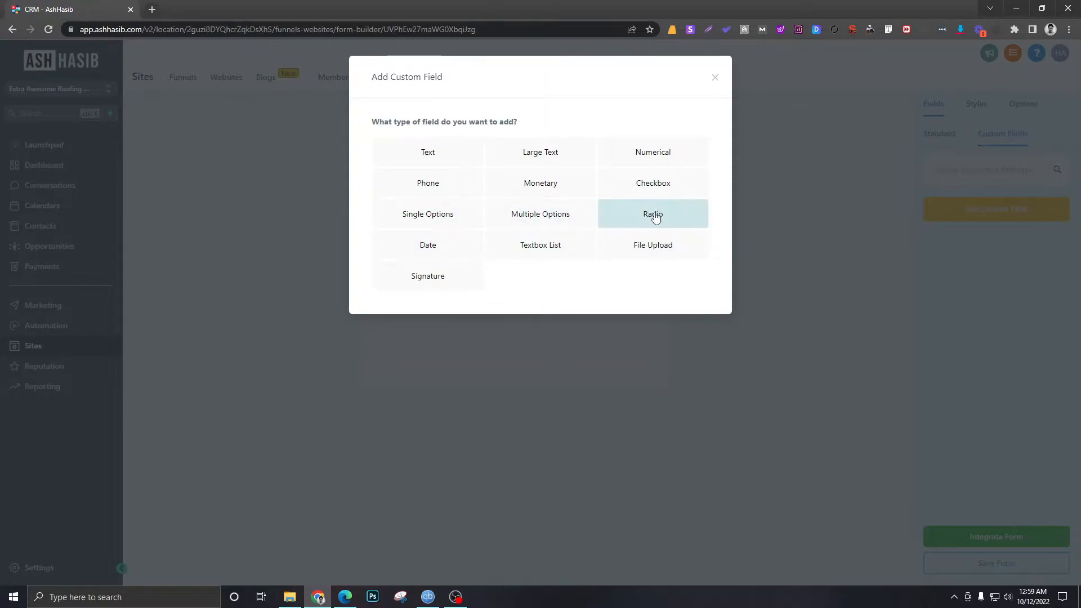
# Step: Make a radio field 'What Services Do You Want?' with first option Roof Inspection
pyautogui.click(652, 213)
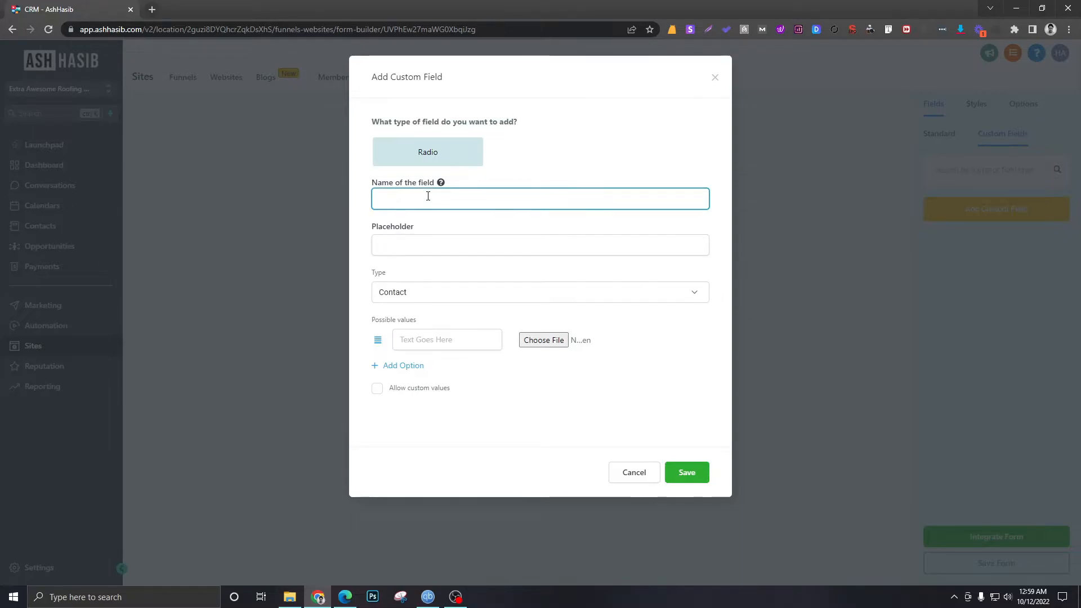
pyautogui.write('What S')
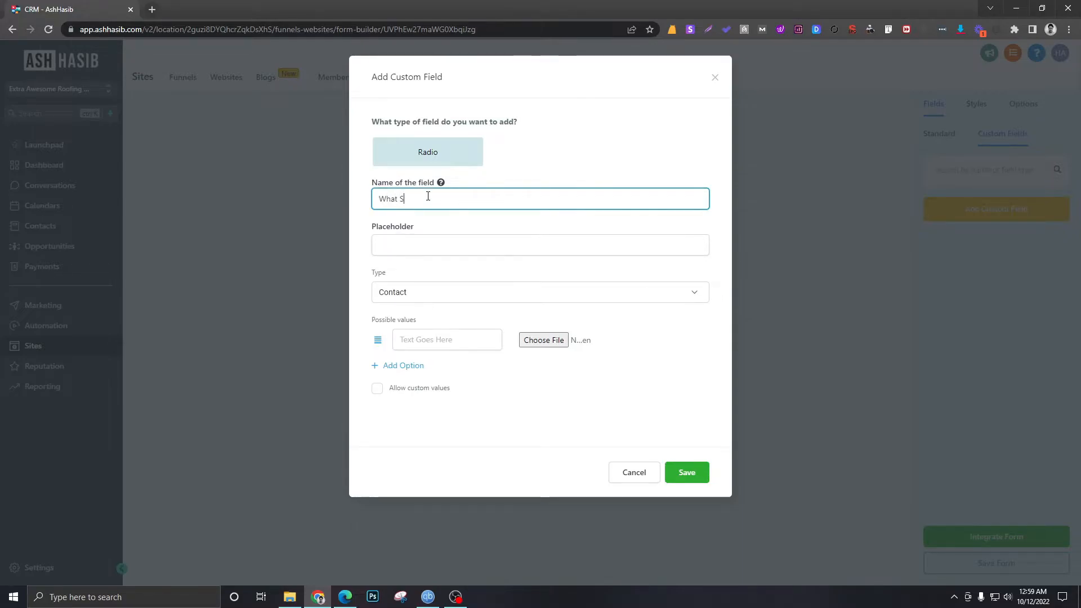
pyautogui.write('ervices Do You Want?')
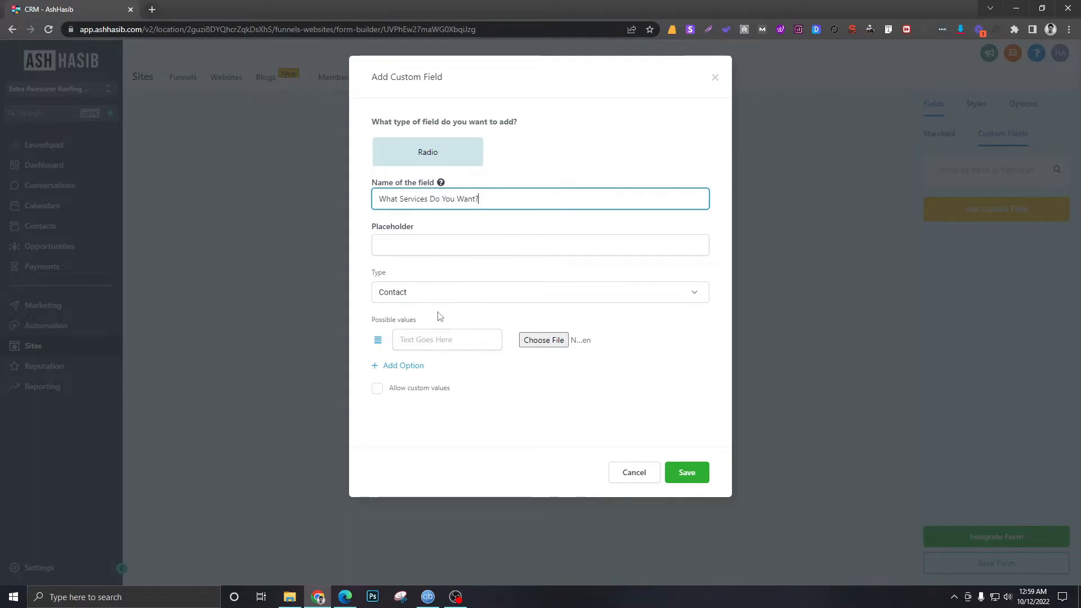
pyautogui.write('Roof')
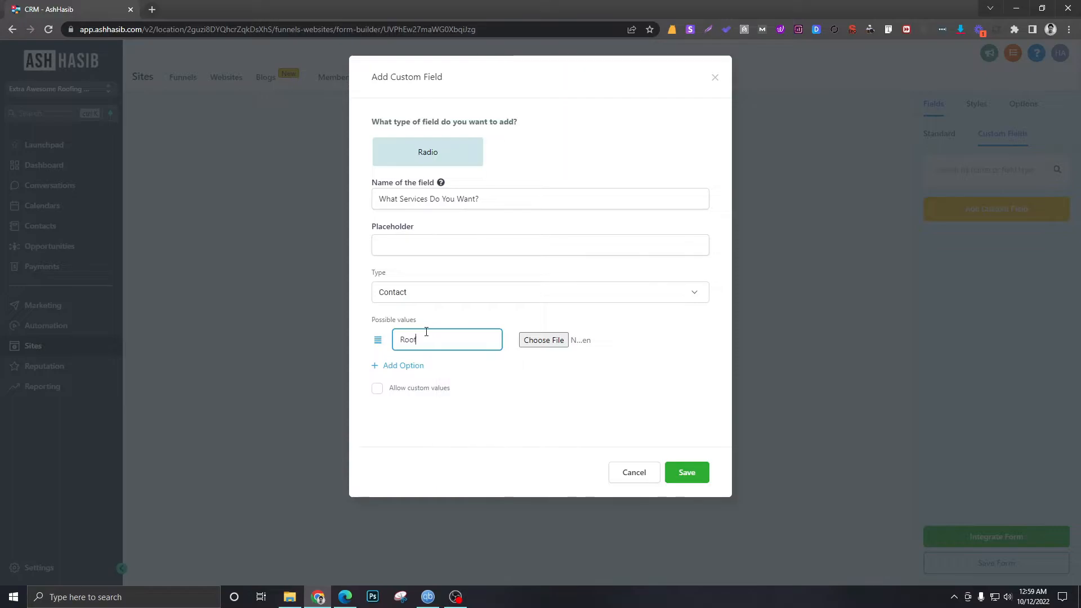
pyautogui.write('Inspection')
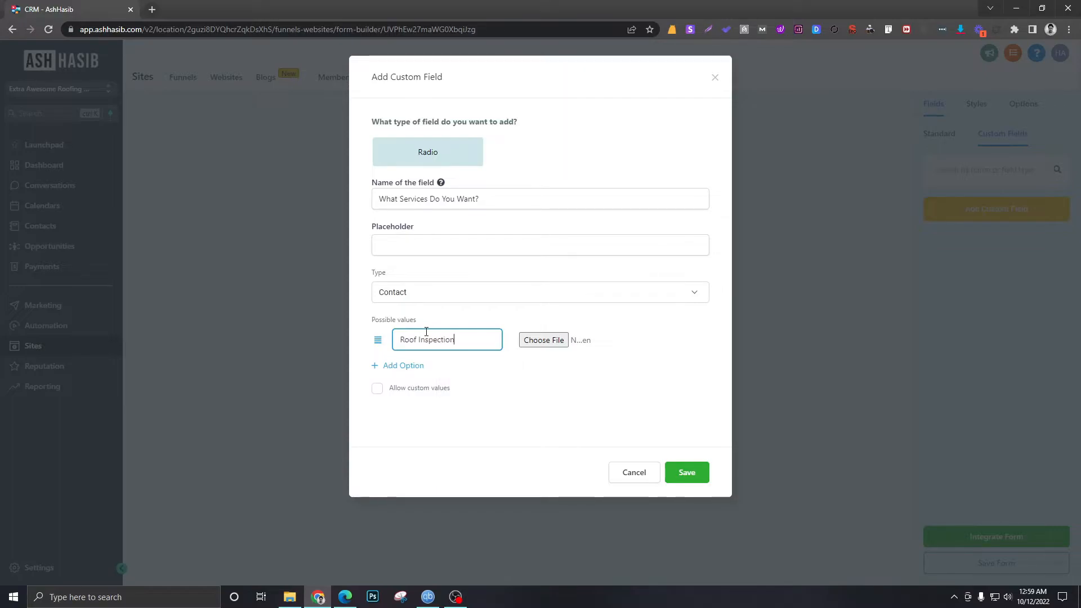
# Step: Add the Roof Maintenance, Installation and Repair options and save the field
pyautogui.click(402, 366)
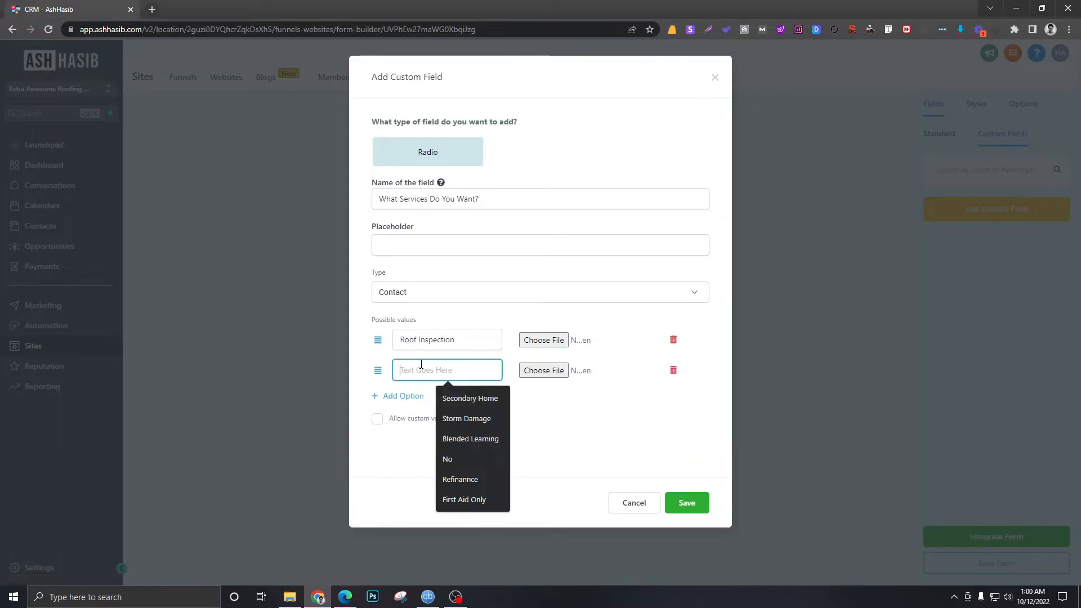
pyautogui.write('Roof Insta')
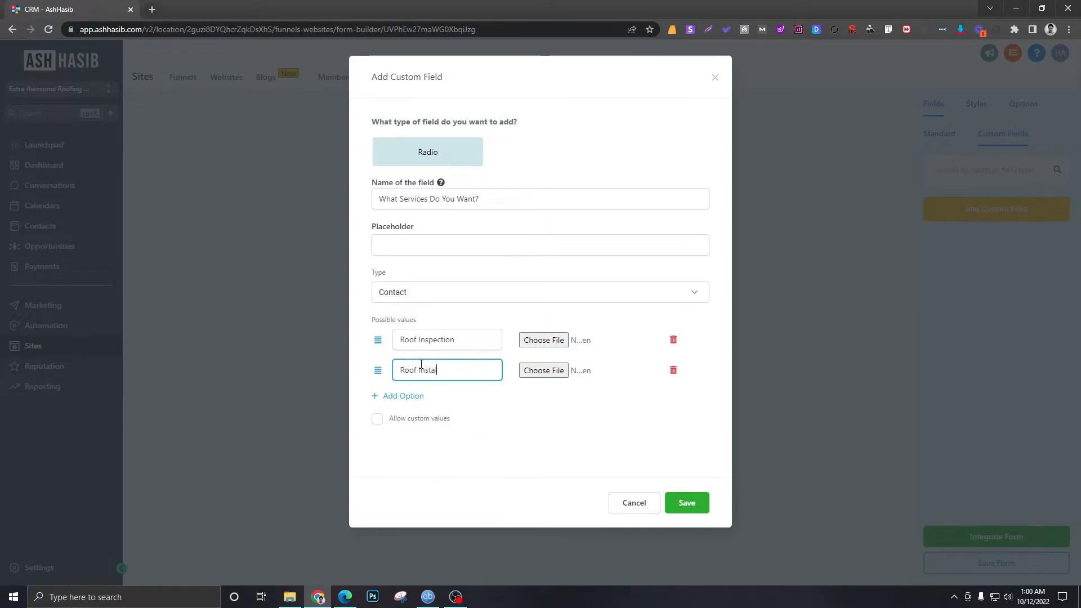
pyautogui.write('lment')
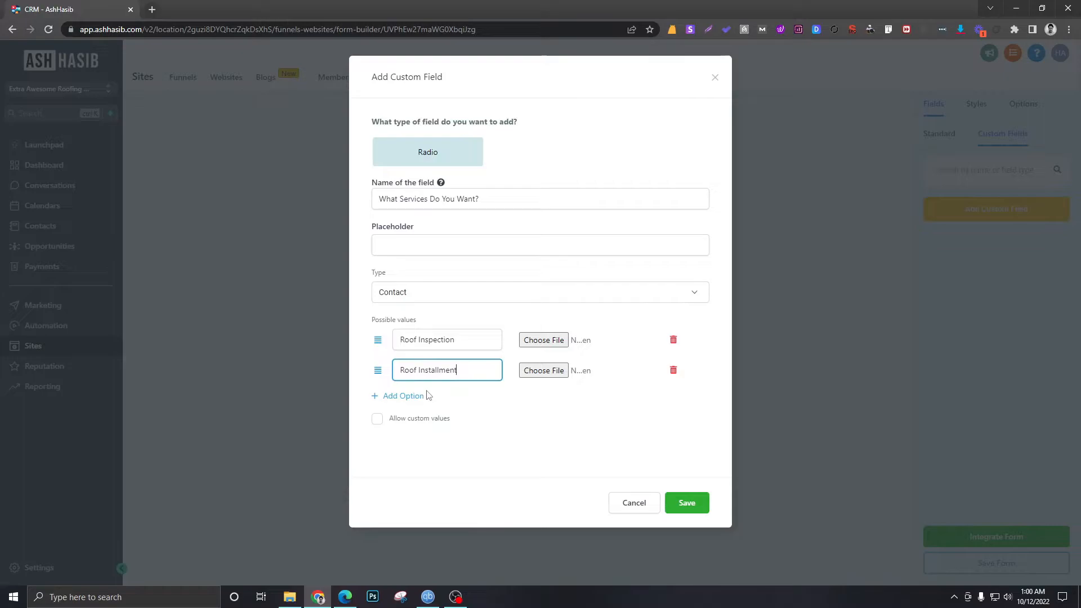
pyautogui.click(402, 396)
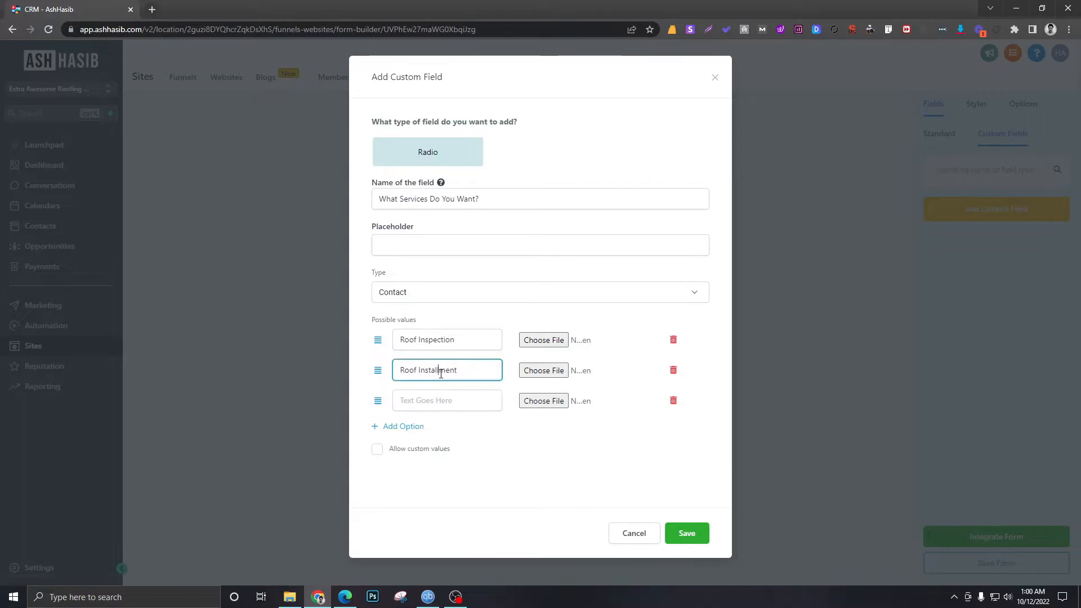
pyautogui.write('Roof Mainten')
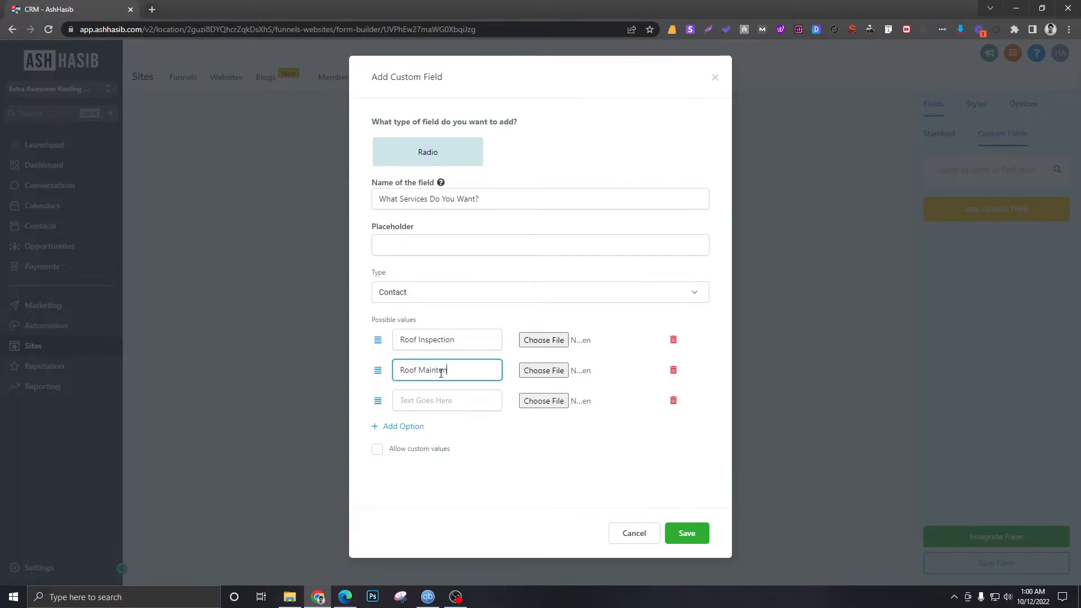
pyautogui.write('enance')
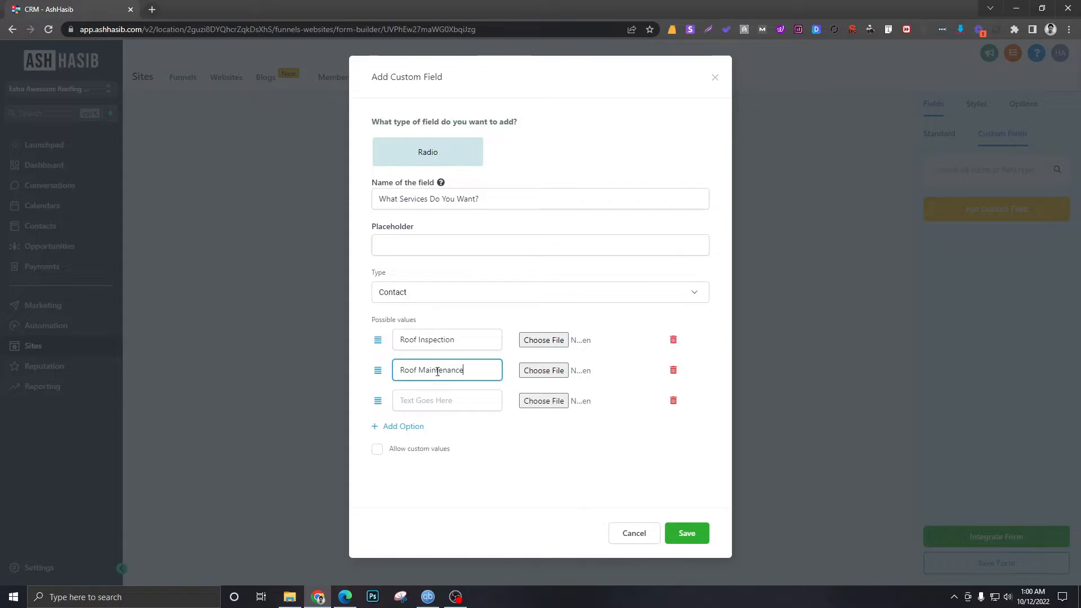
pyautogui.click(447, 400)
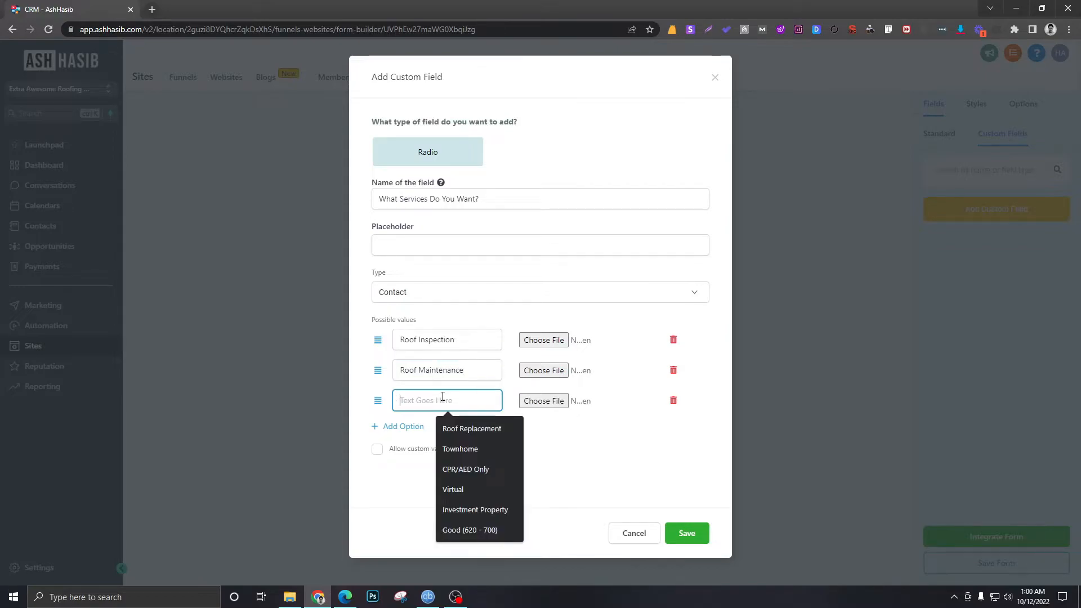
pyautogui.write('F')
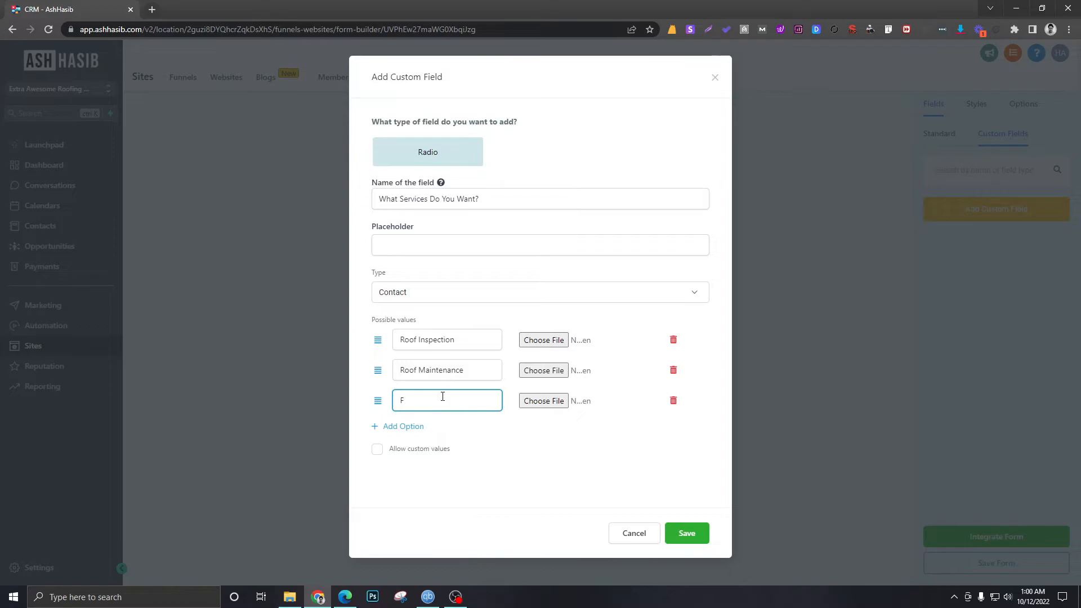
pyautogui.write('Installation')
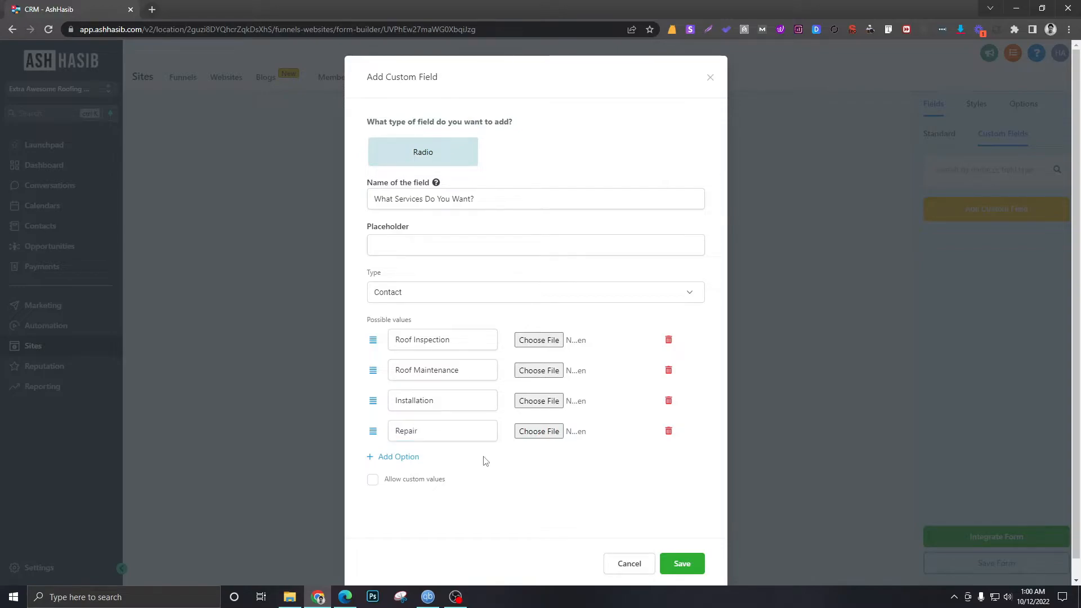
pyautogui.moveTo(682, 563)
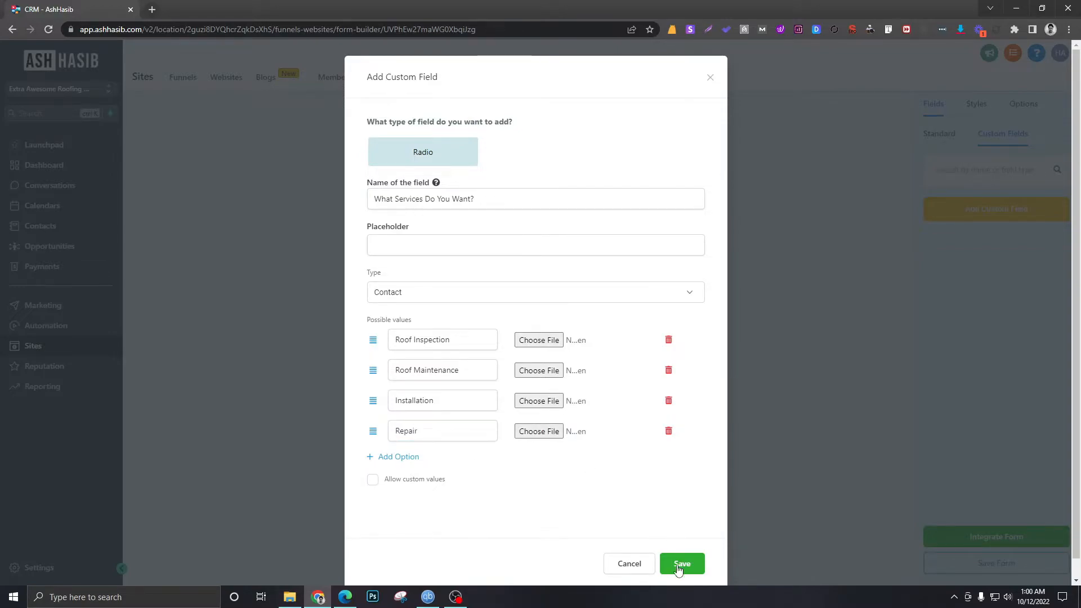
pyautogui.click(681, 563)
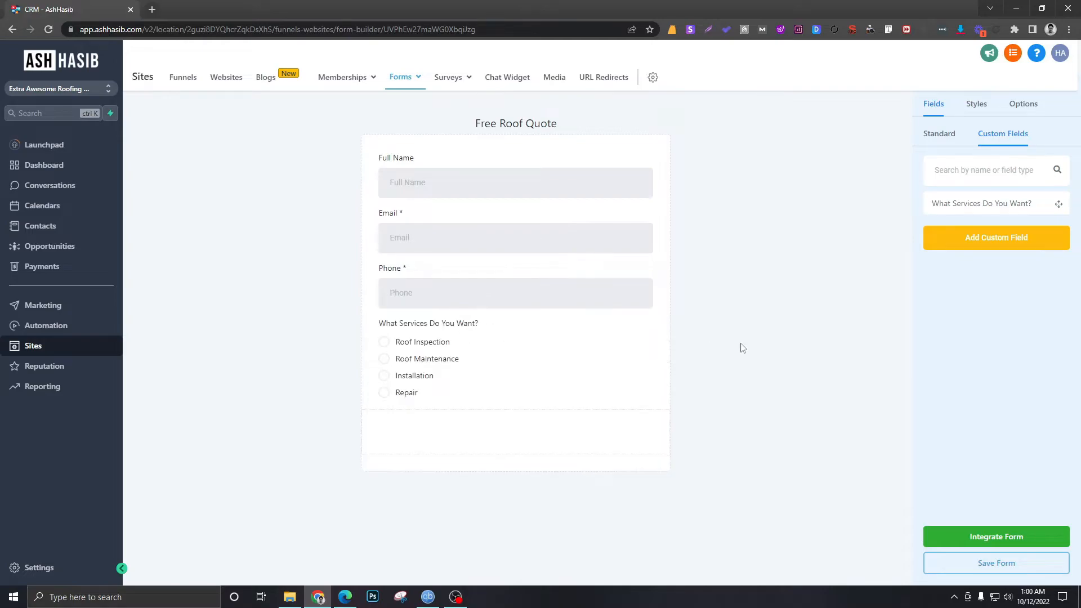
pyautogui.moveTo(480, 288)
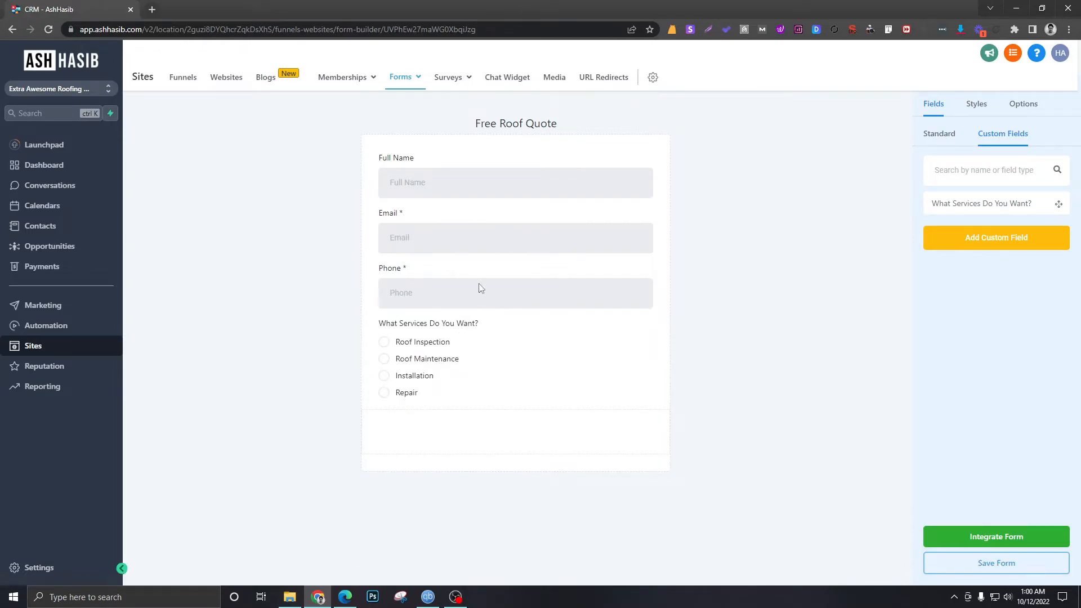
# Step: Return to the Standard elements and scroll down to the Button element
pyautogui.click(939, 133)
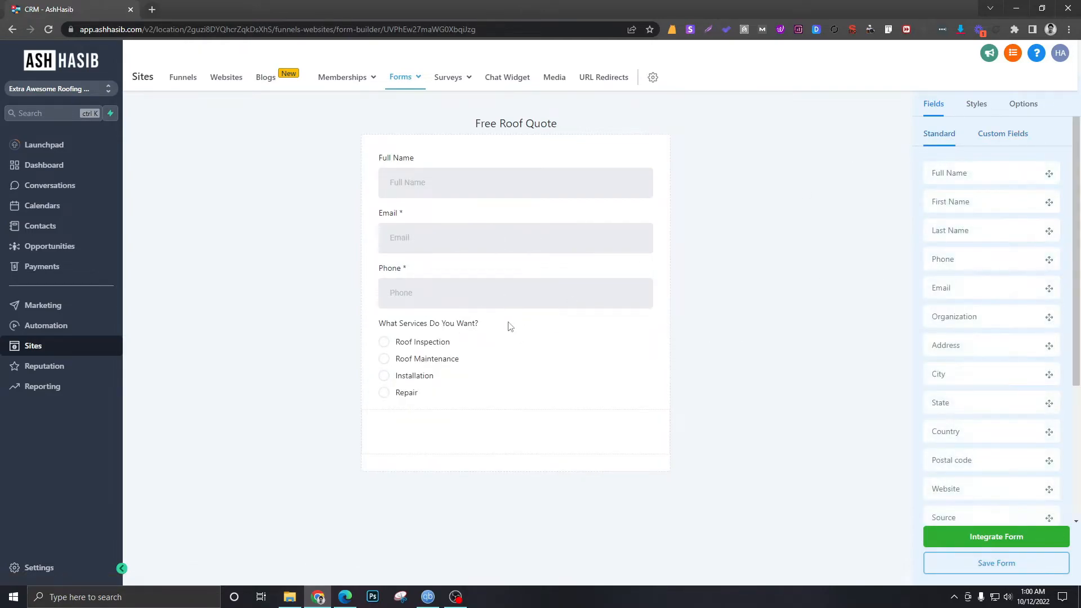
pyautogui.scroll(-3)
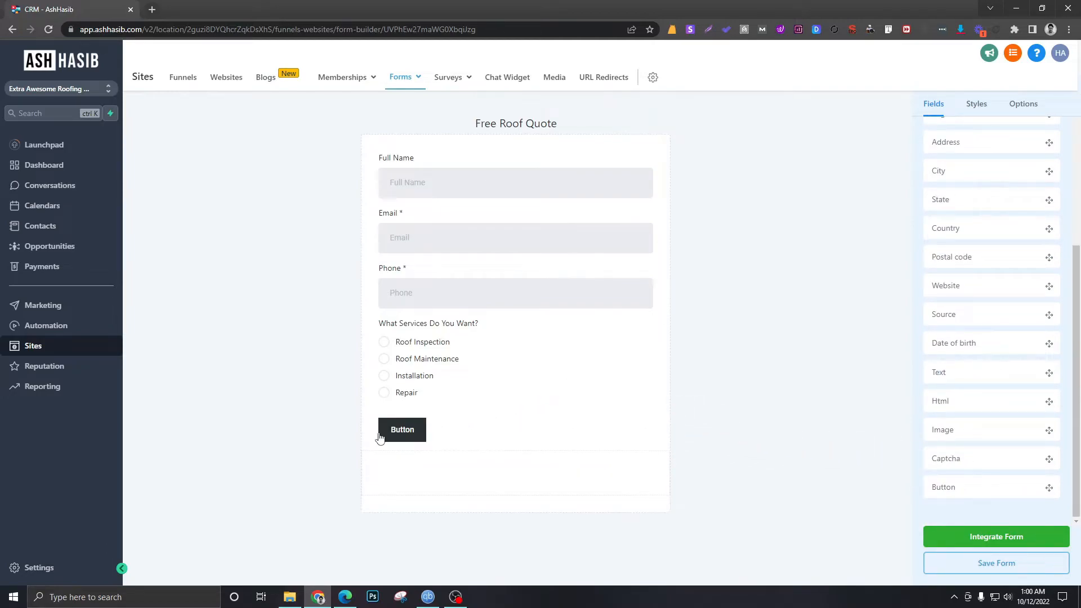
# Step: Make the button full width reading 'GET A FREE QUOTE' and save the form
pyautogui.click(402, 429)
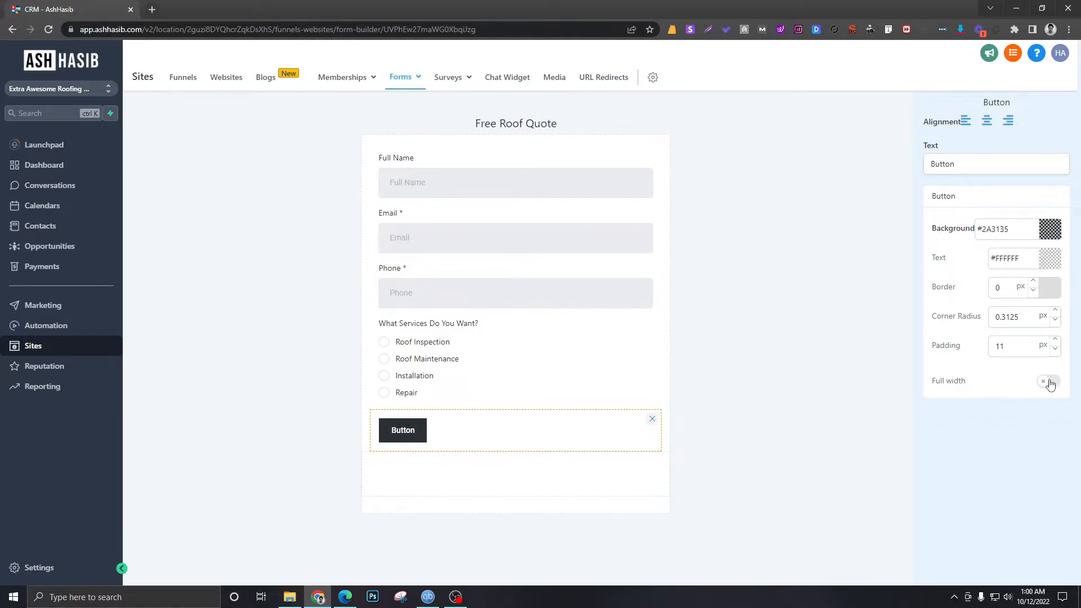
pyautogui.click(1048, 381)
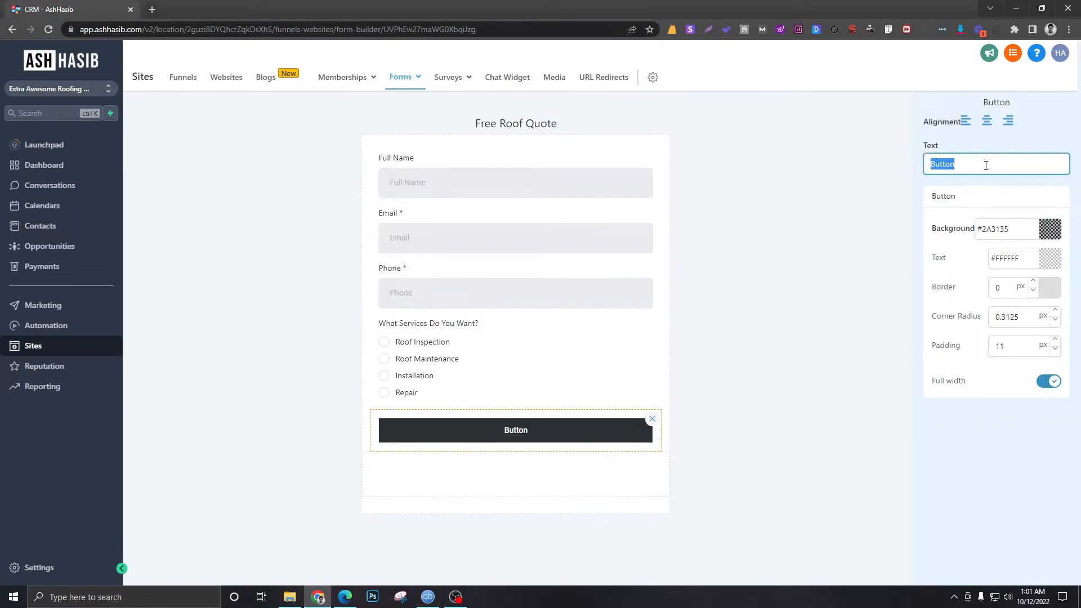
pyautogui.write('GET A')
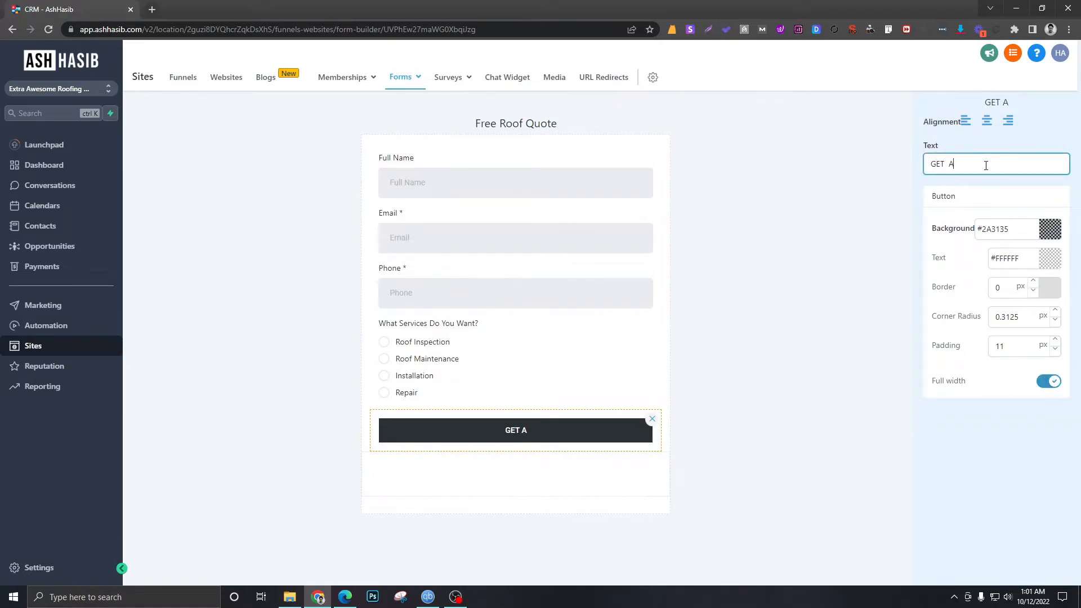
pyautogui.write('FREE QUOT')
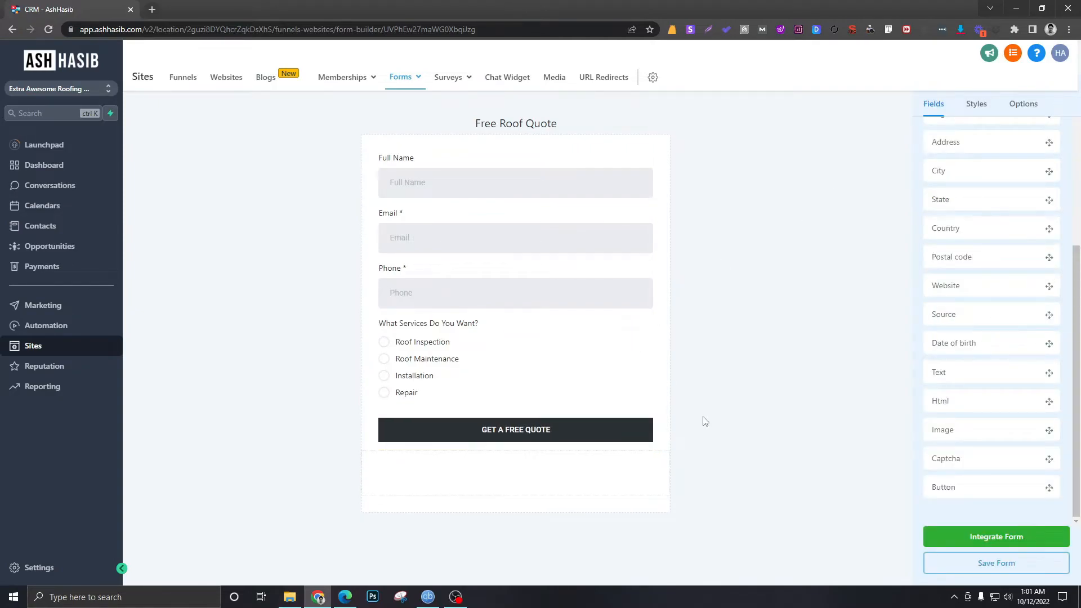
pyautogui.click(995, 562)
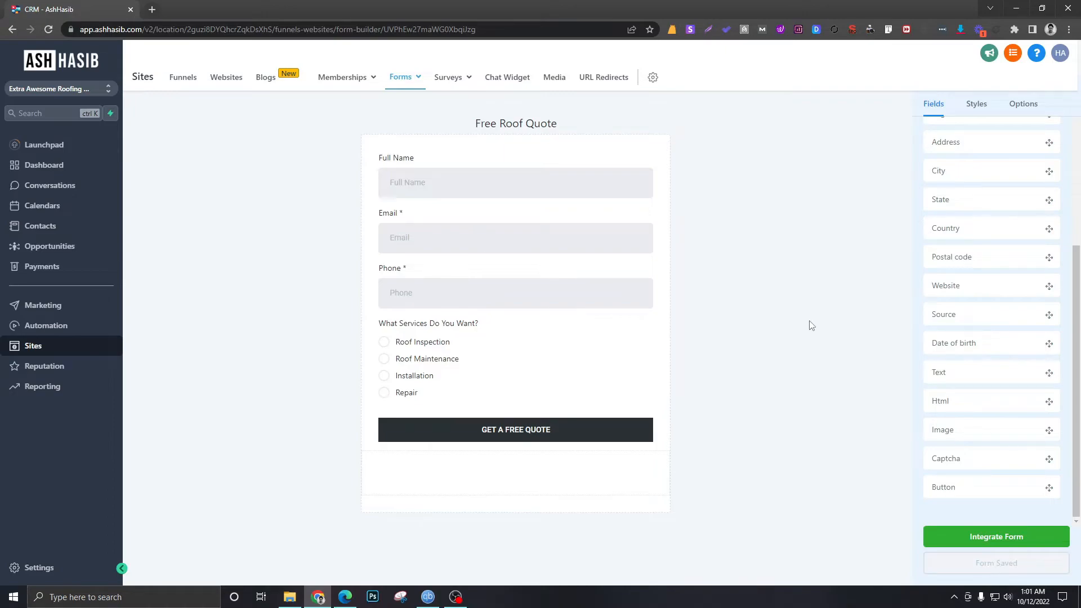
pyautogui.moveTo(516, 303)
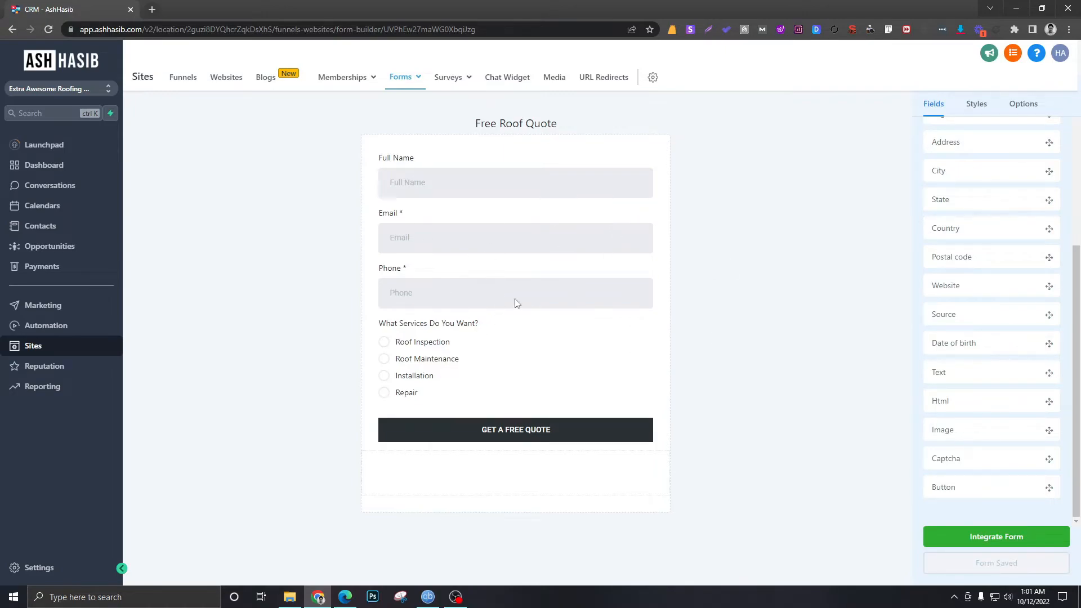
pyautogui.moveTo(595, 310)
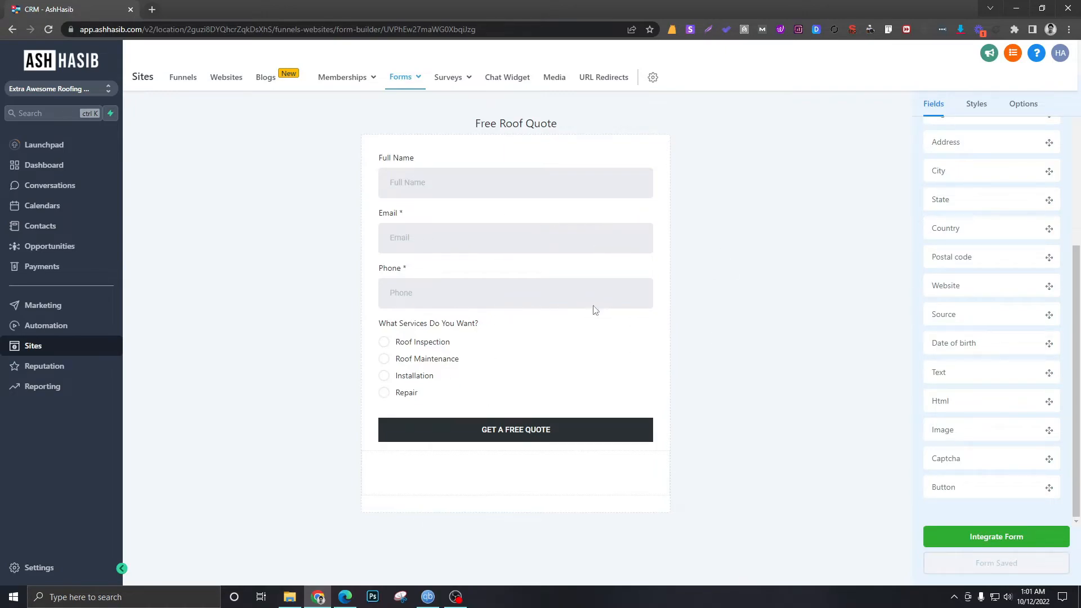
pyautogui.moveTo(586, 249)
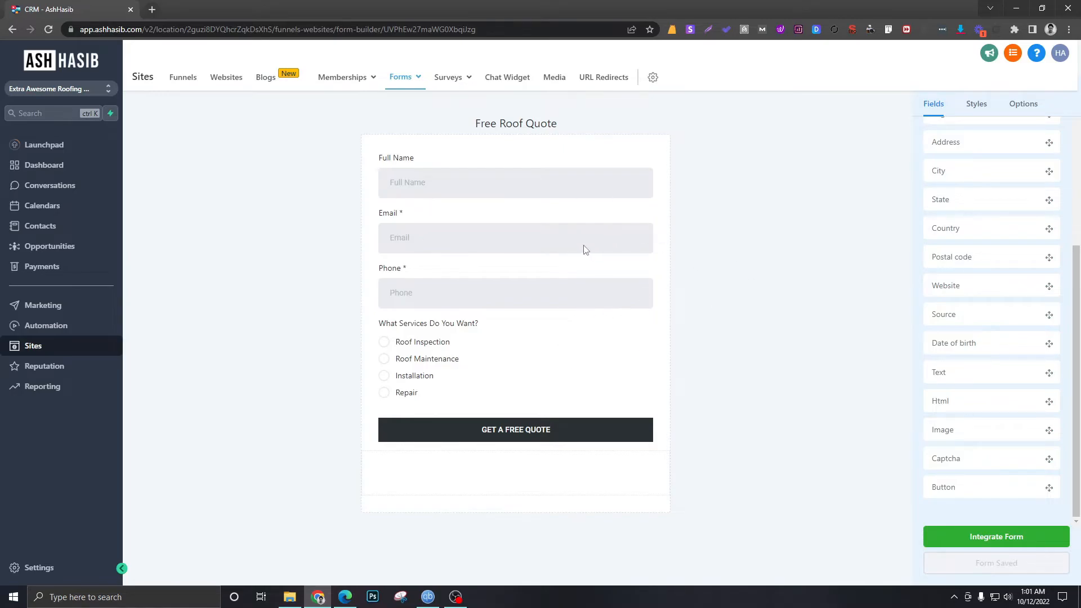
pyautogui.moveTo(969, 548)
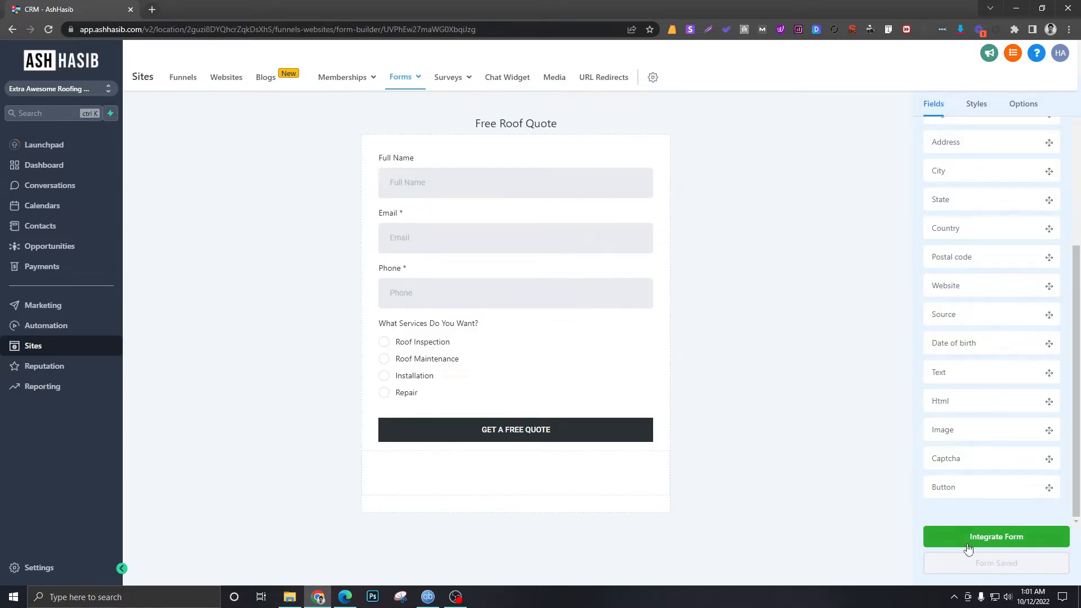
# Step: Open the form's shareable link from Integrate Form in a new tab
pyautogui.click(995, 537)
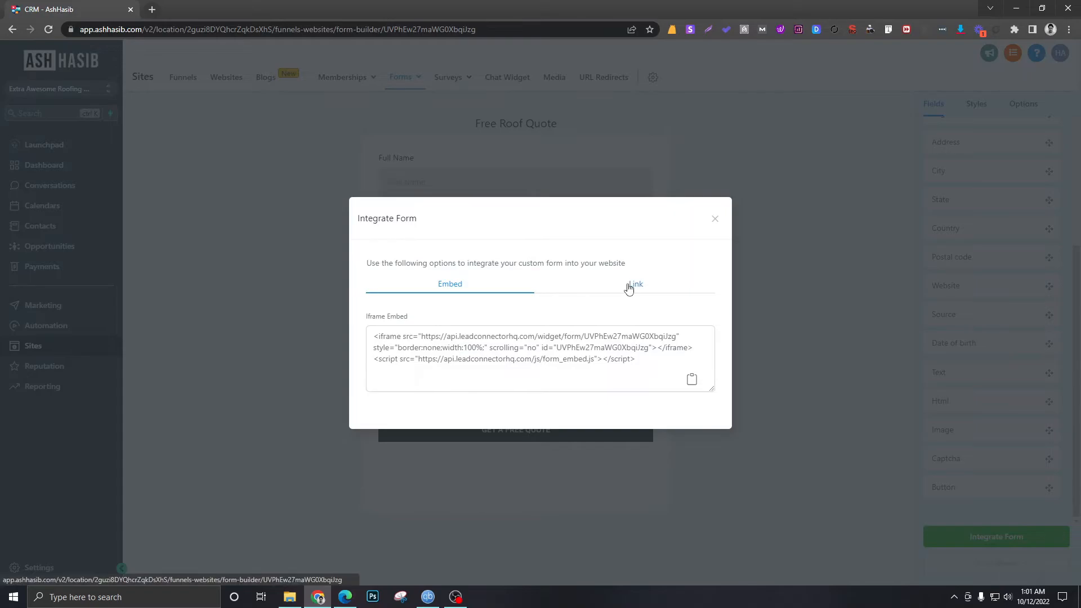
pyautogui.click(634, 284)
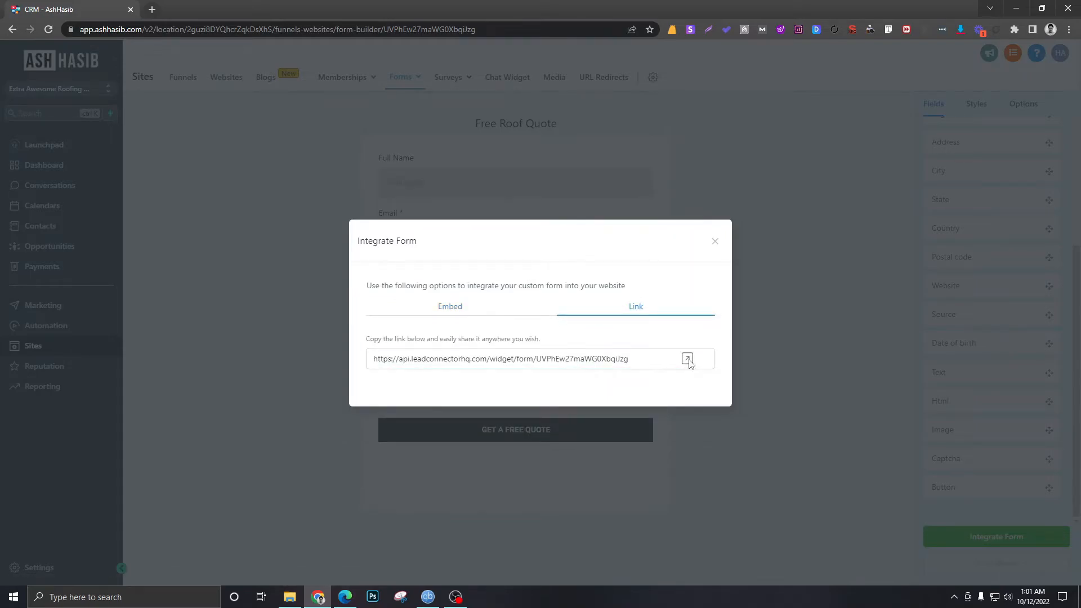
pyautogui.click(687, 359)
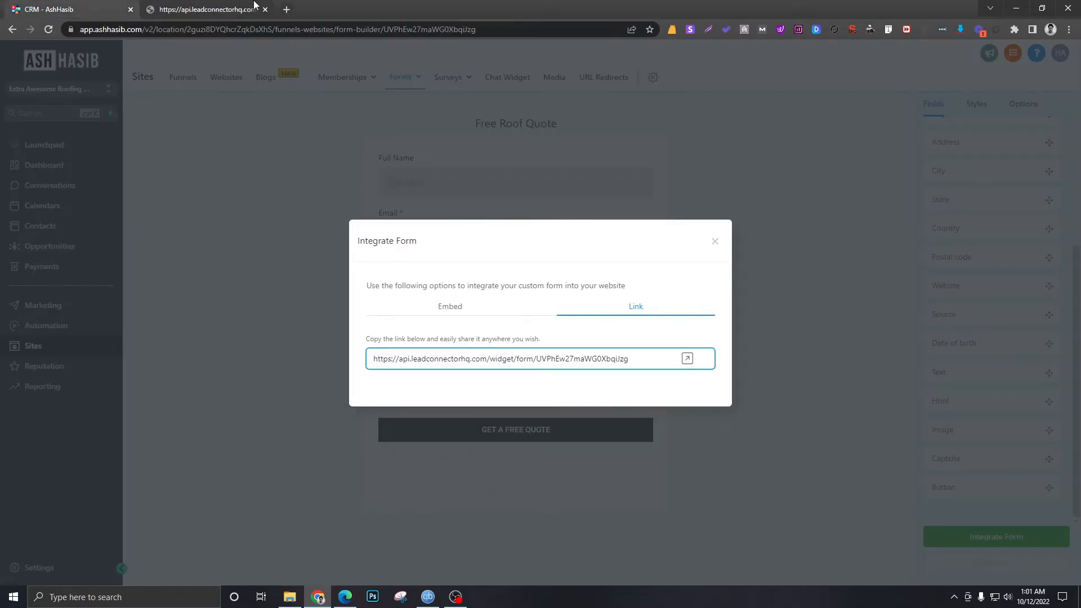
pyautogui.click(686, 358)
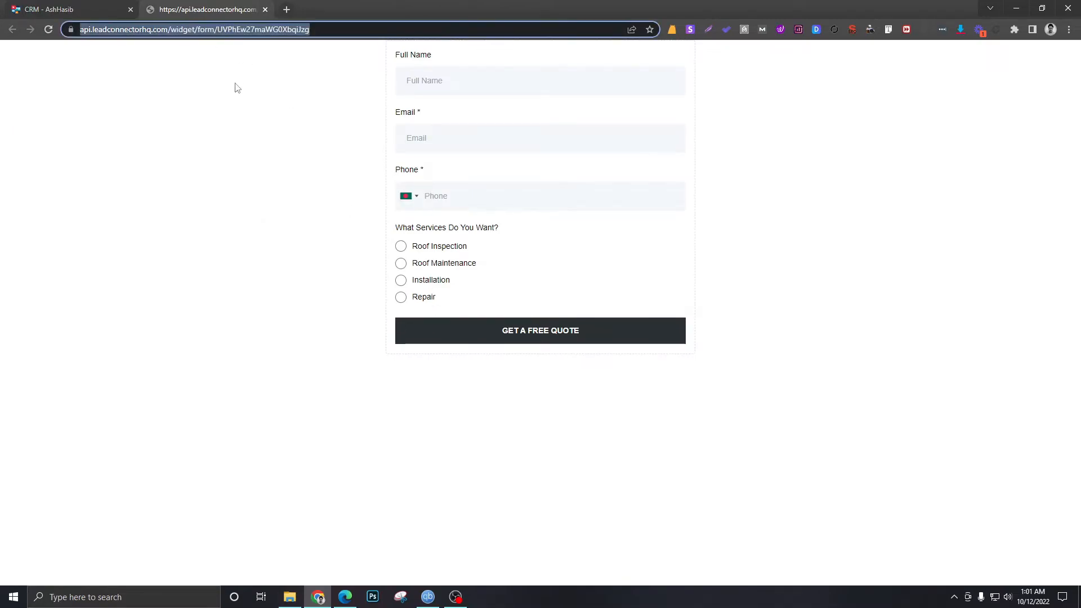
pyautogui.click(539, 80)
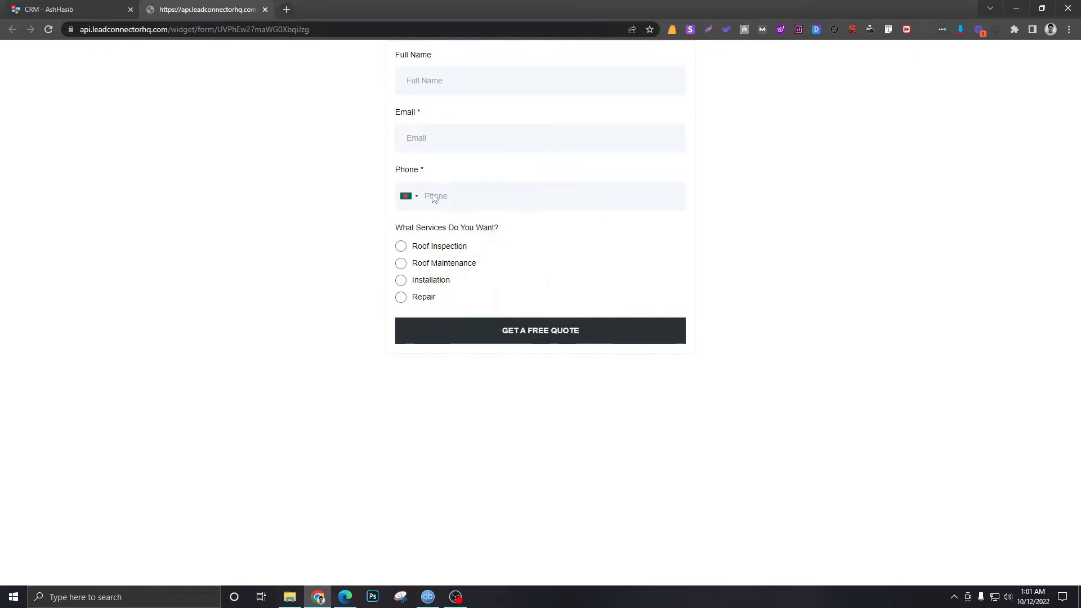
pyautogui.click(540, 80)
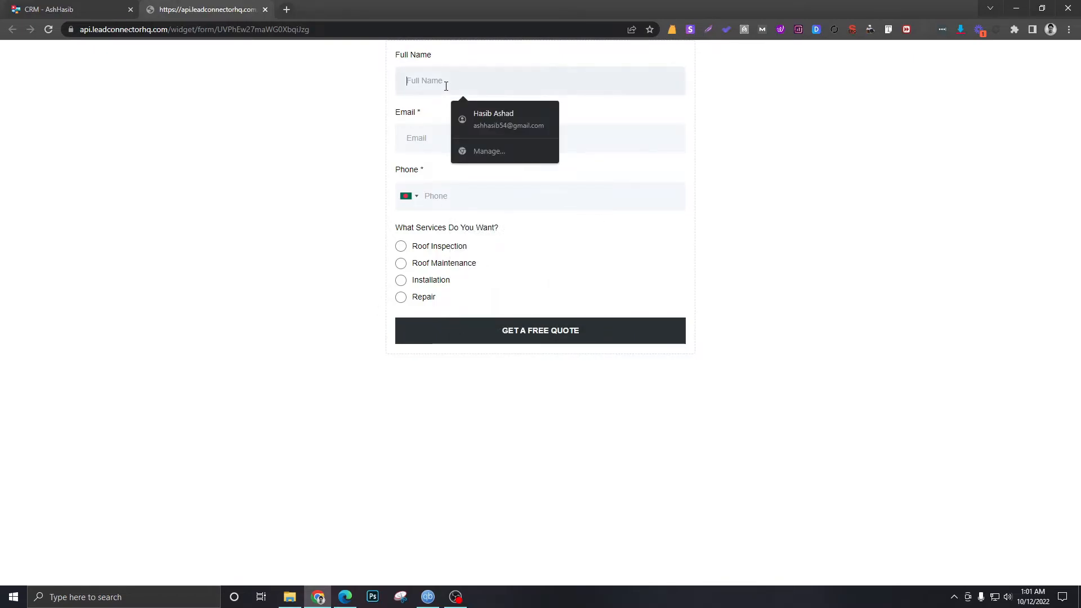
pyautogui.click(508, 119)
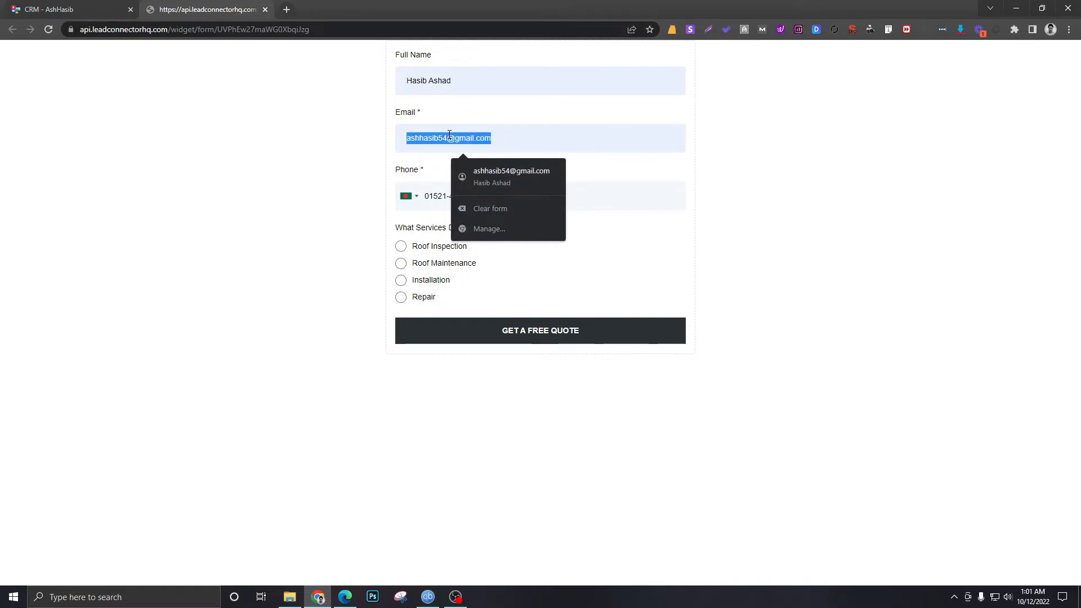
pyautogui.write('test@mail.com')
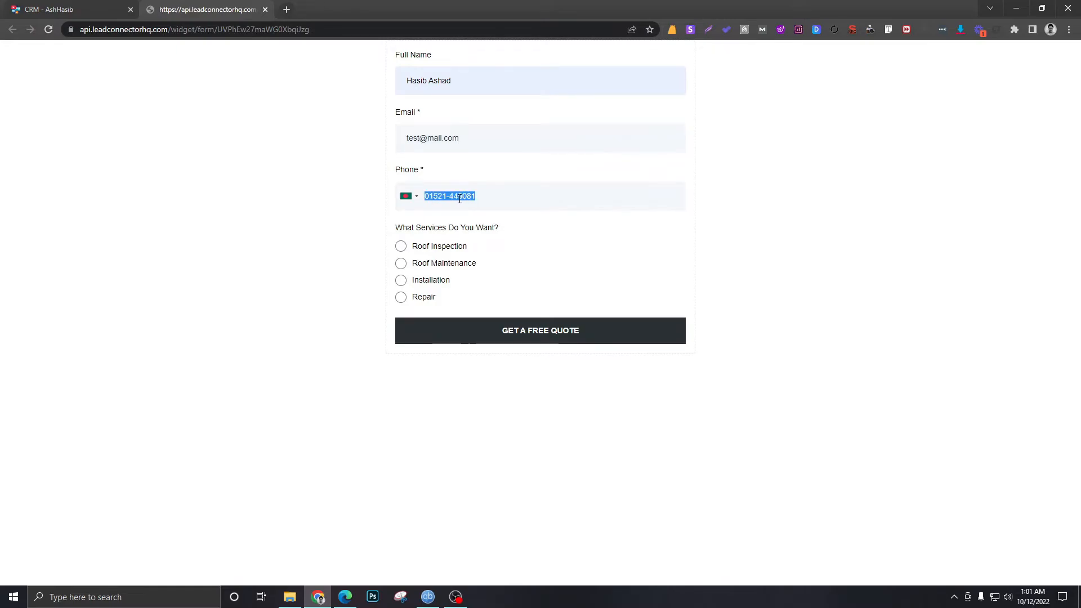
pyautogui.write('8885-5522')
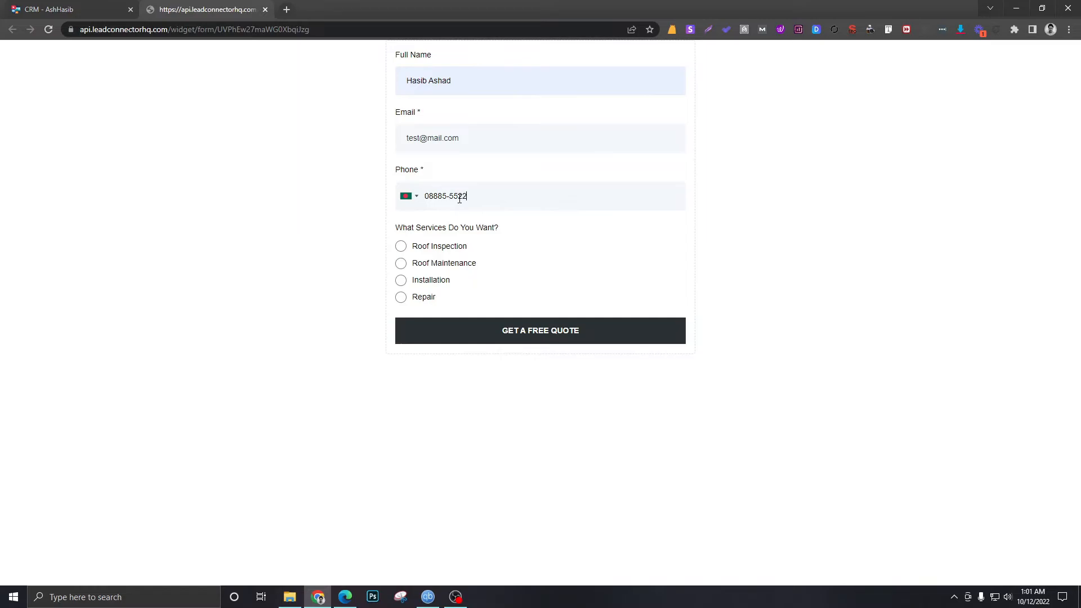
pyautogui.click(408, 196)
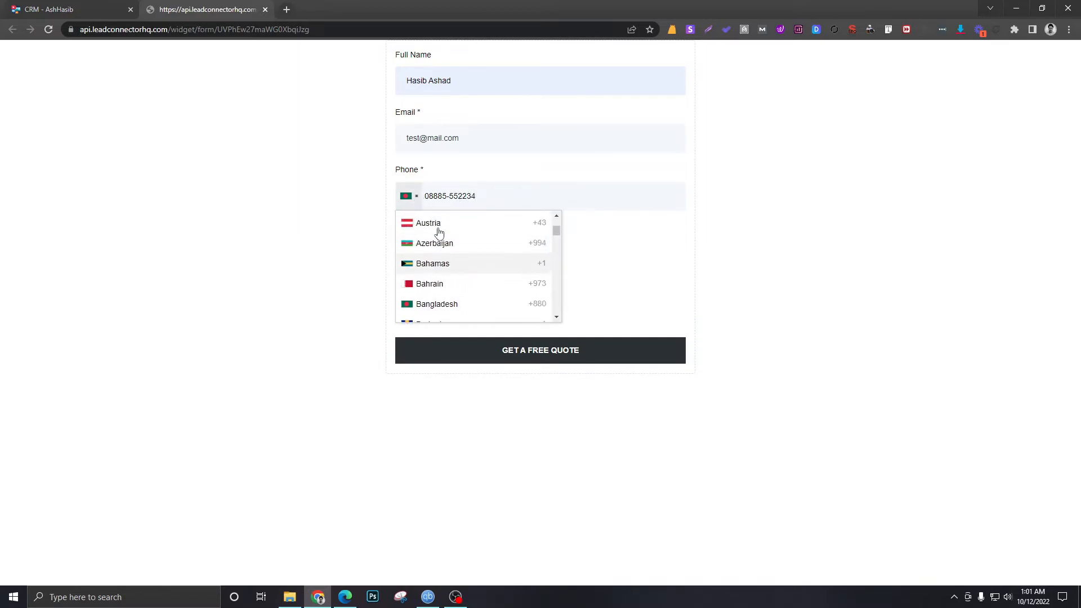
pyautogui.click(432, 264)
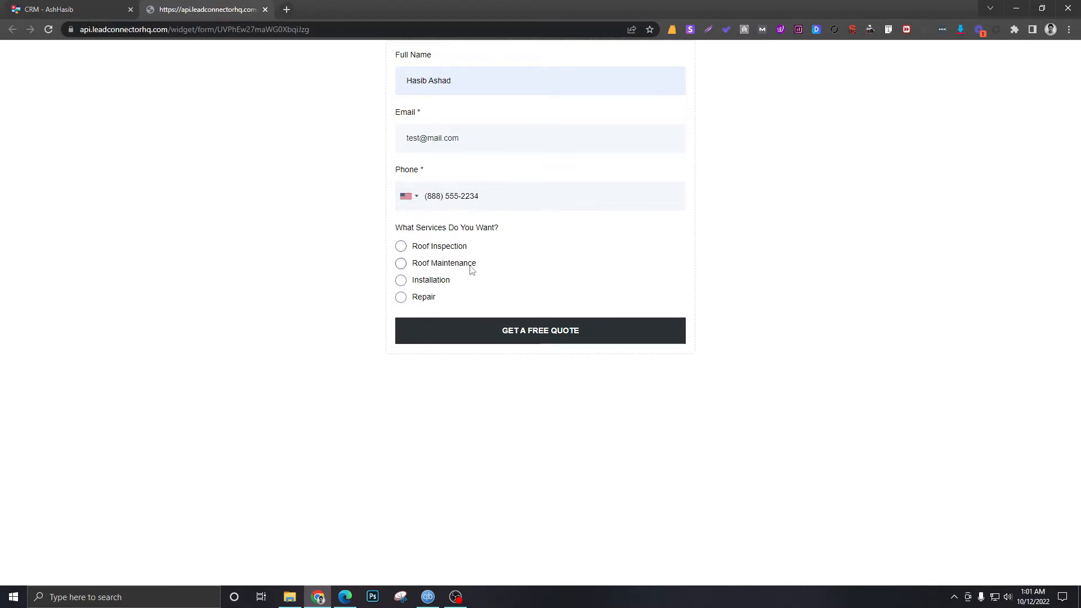
# Step: Choose Roof Inspection as the service and submit the test request
pyautogui.click(400, 246)
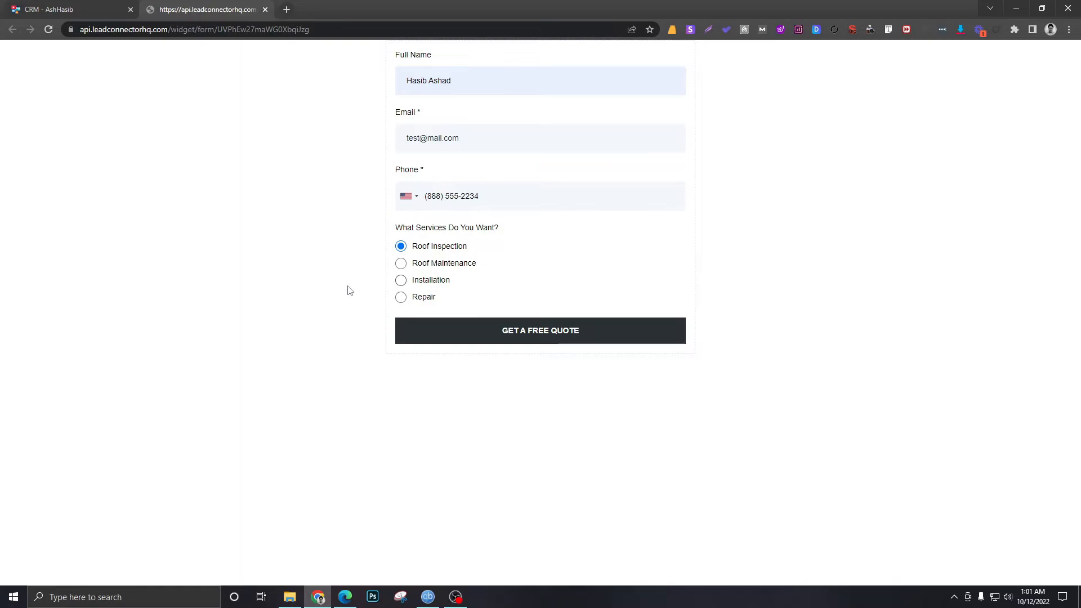
pyautogui.click(540, 331)
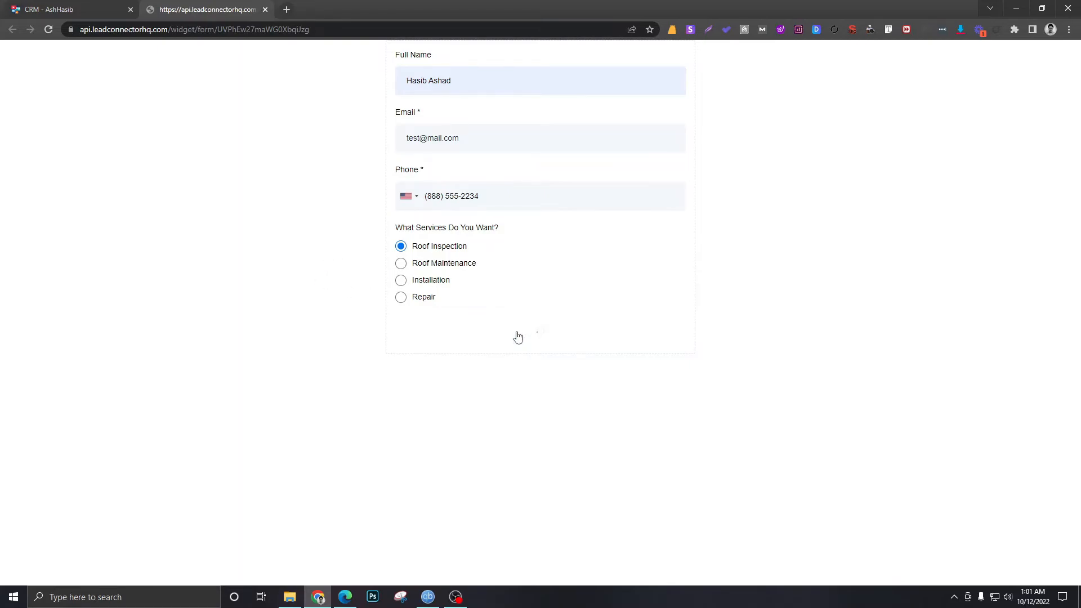
pyautogui.click(540, 337)
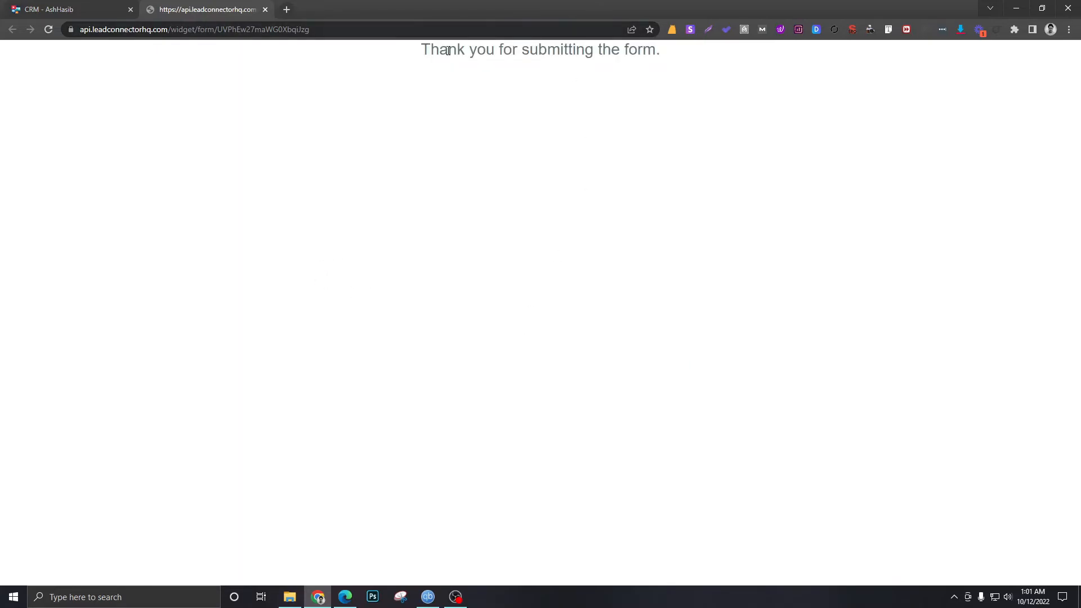
# Step: Return to the form builder, close the integration window and open Options
pyautogui.click(69, 9)
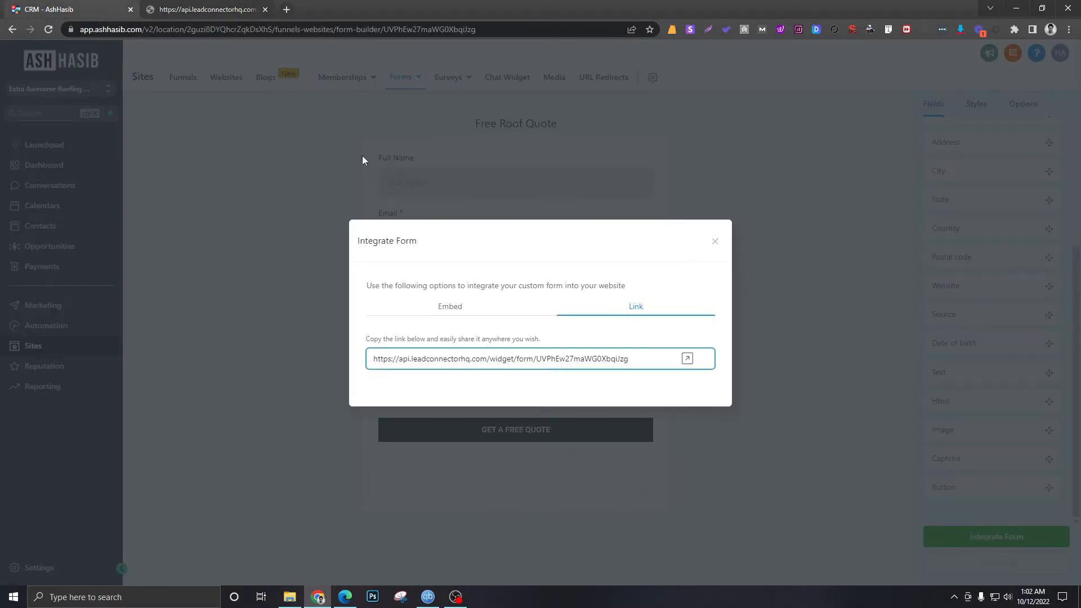
pyautogui.click(715, 242)
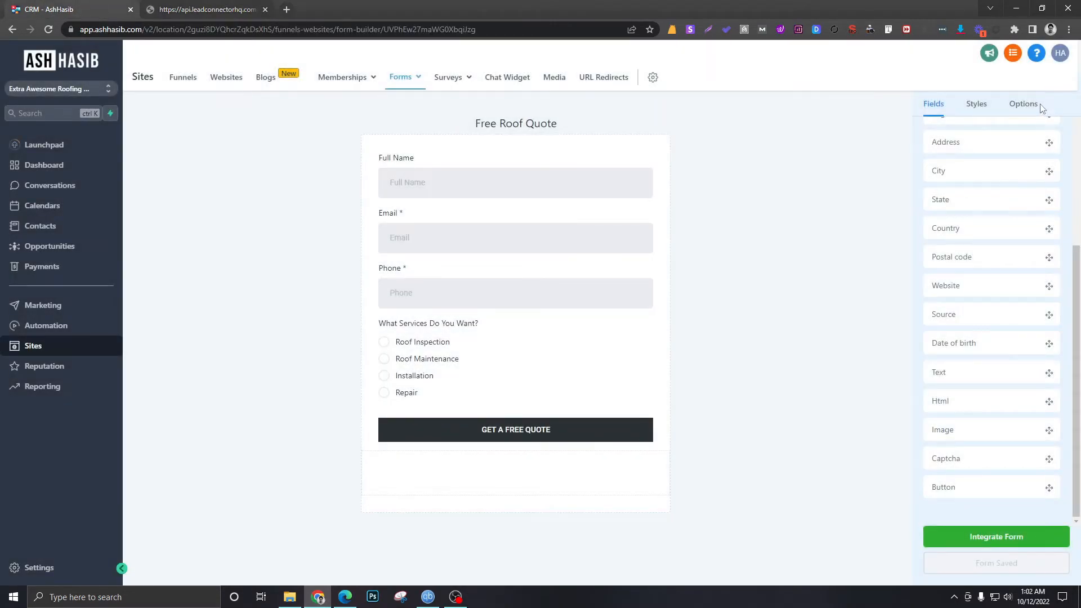
pyautogui.click(1023, 104)
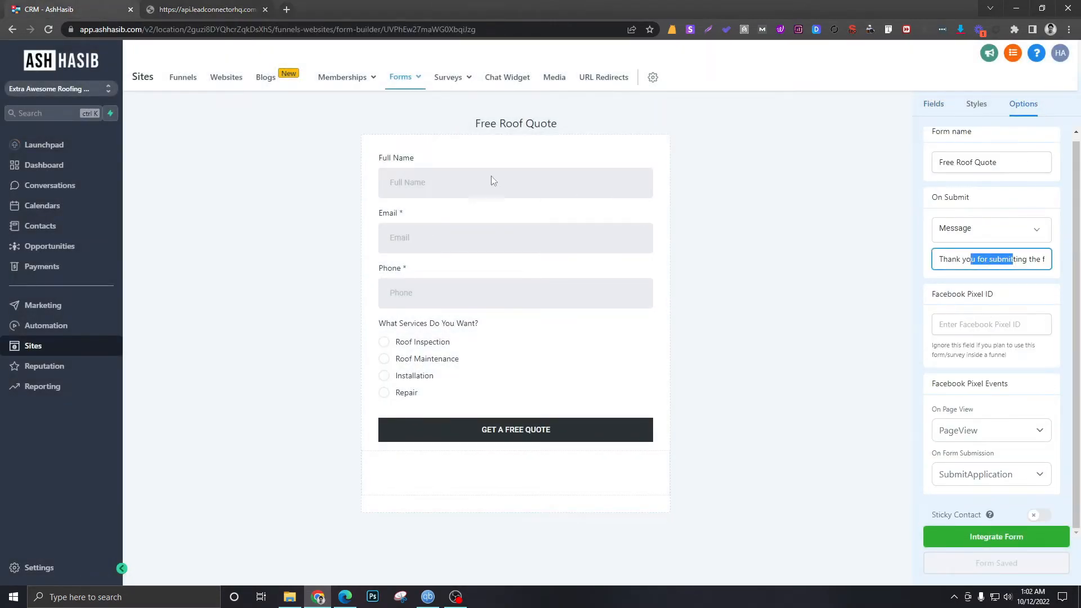
pyautogui.moveTo(39, 225)
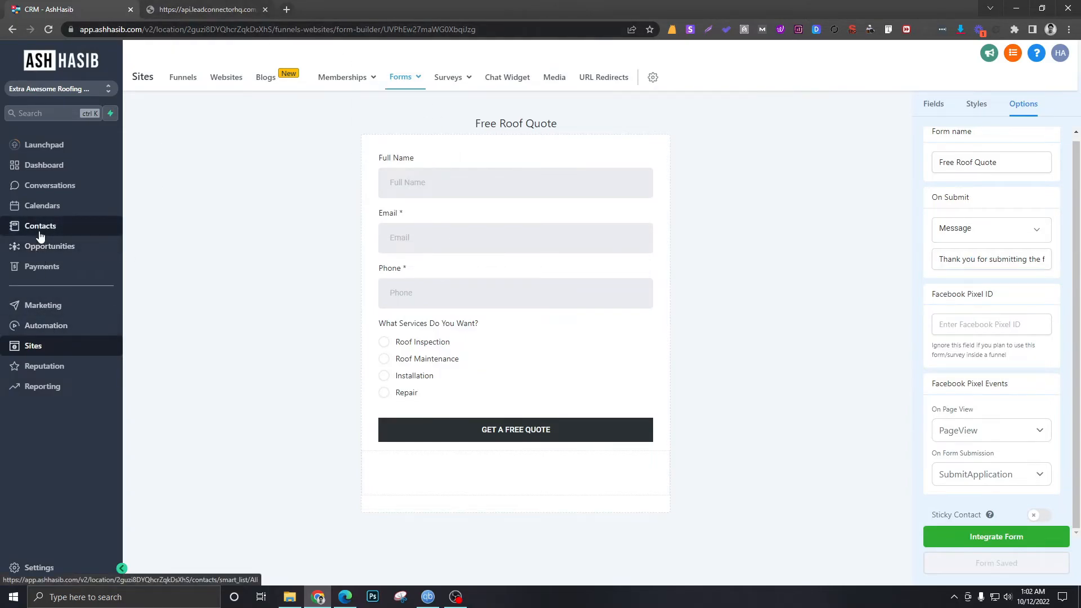
pyautogui.click(40, 225)
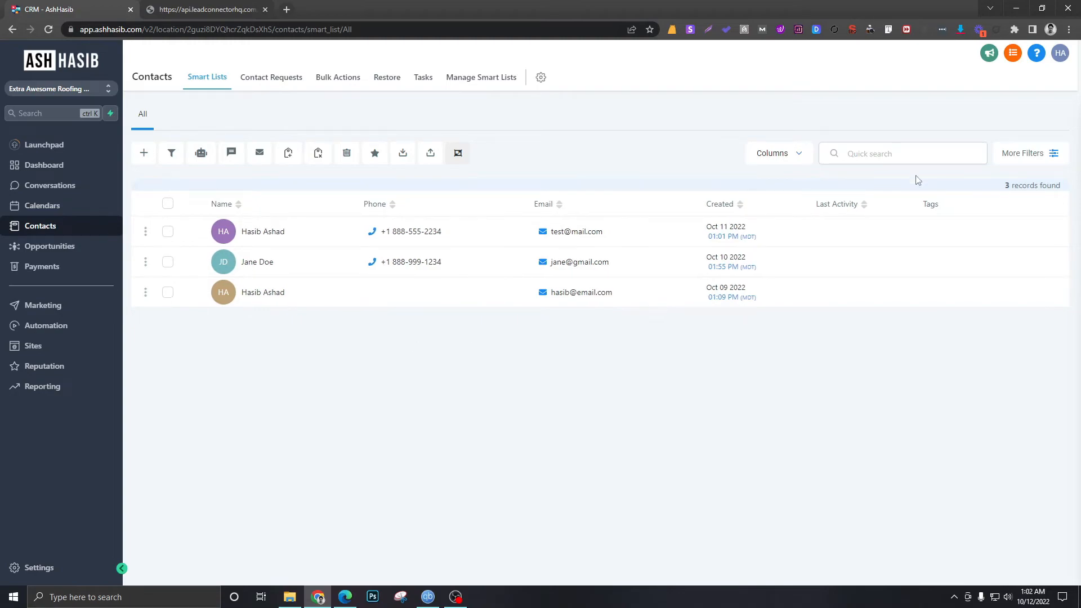
pyautogui.moveTo(491, 237)
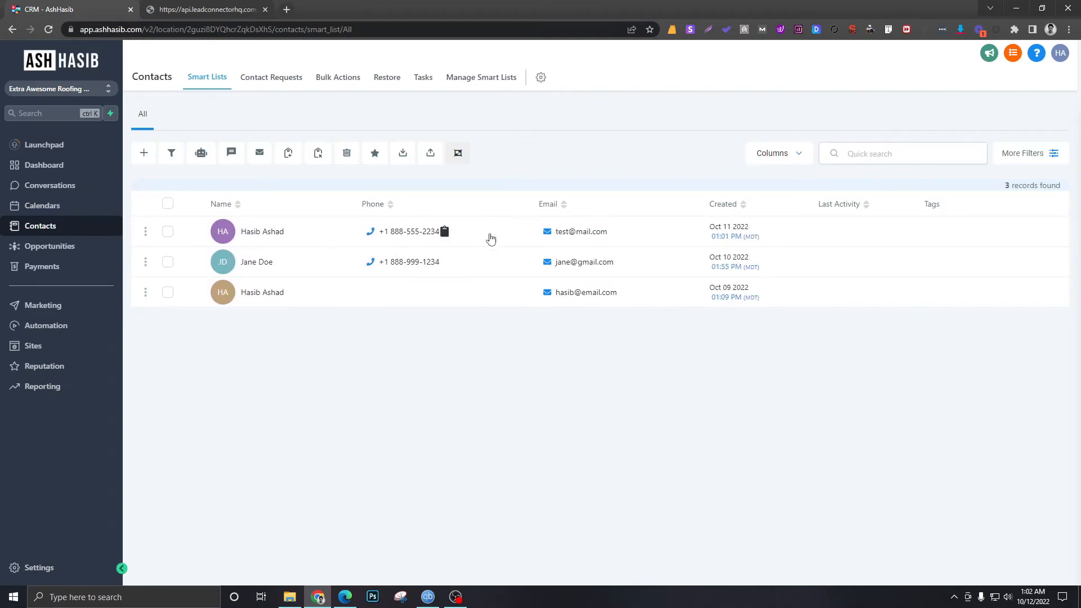
pyautogui.moveTo(375, 253)
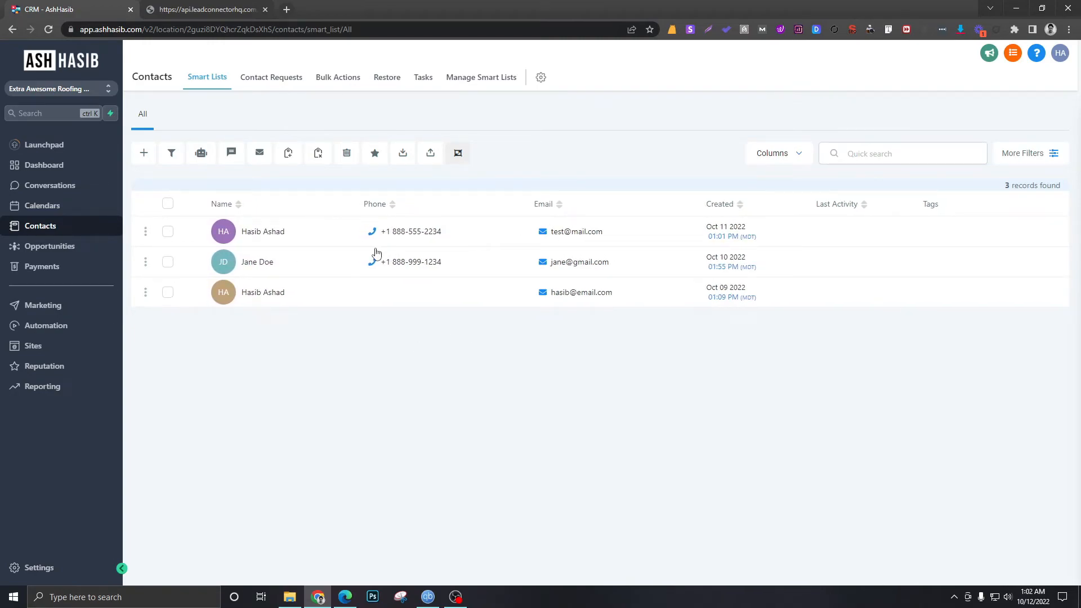
pyautogui.moveTo(172, 243)
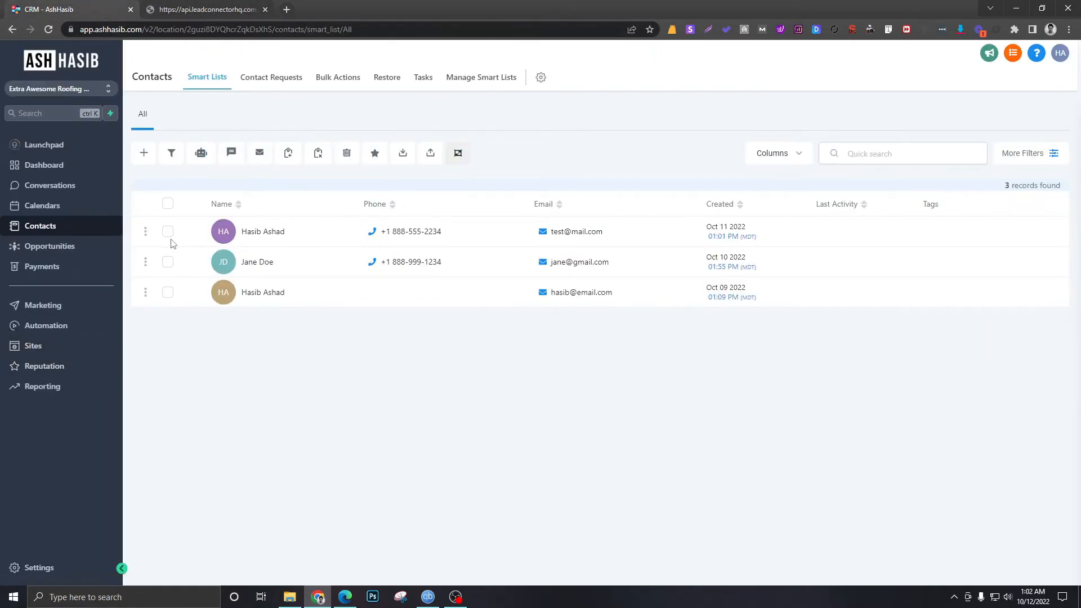
pyautogui.moveTo(33, 351)
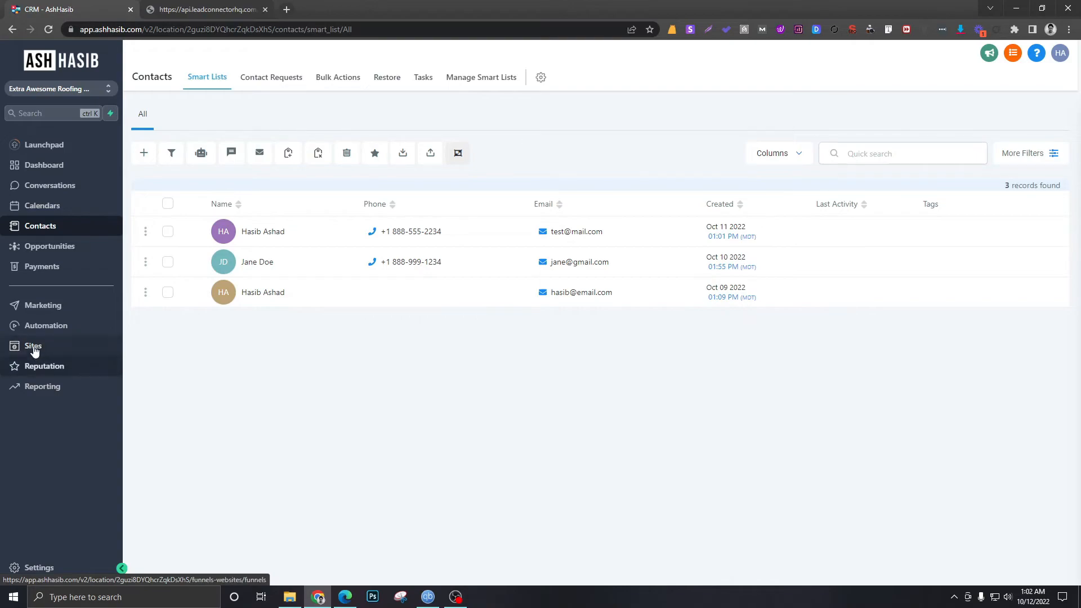
# Step: Open Free Roof Quote from Sites > Forms > Builder and show its iframe embed code
pyautogui.click(33, 345)
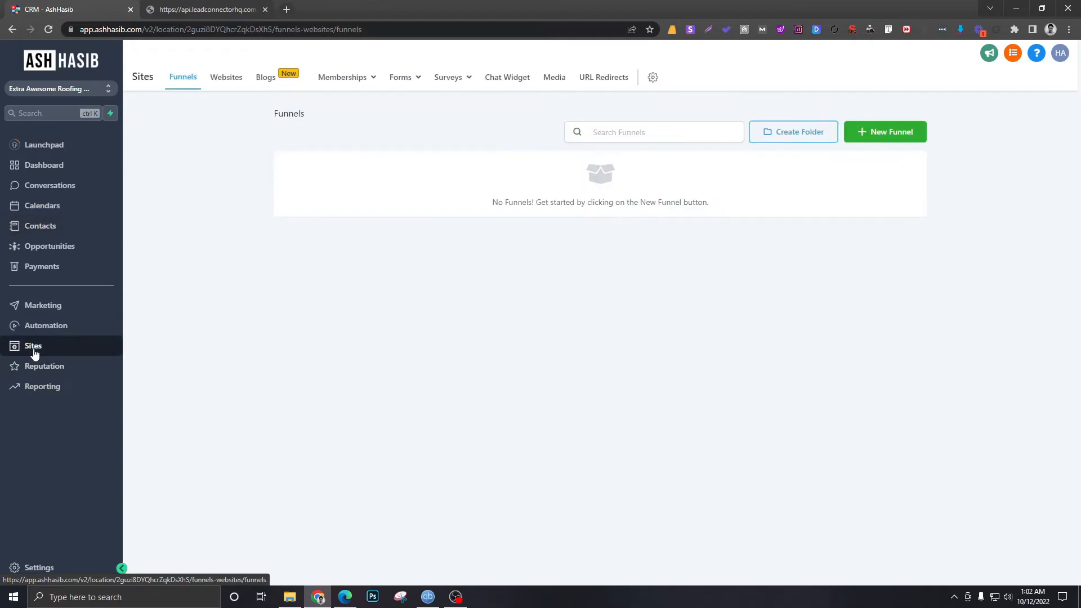
pyautogui.click(400, 76)
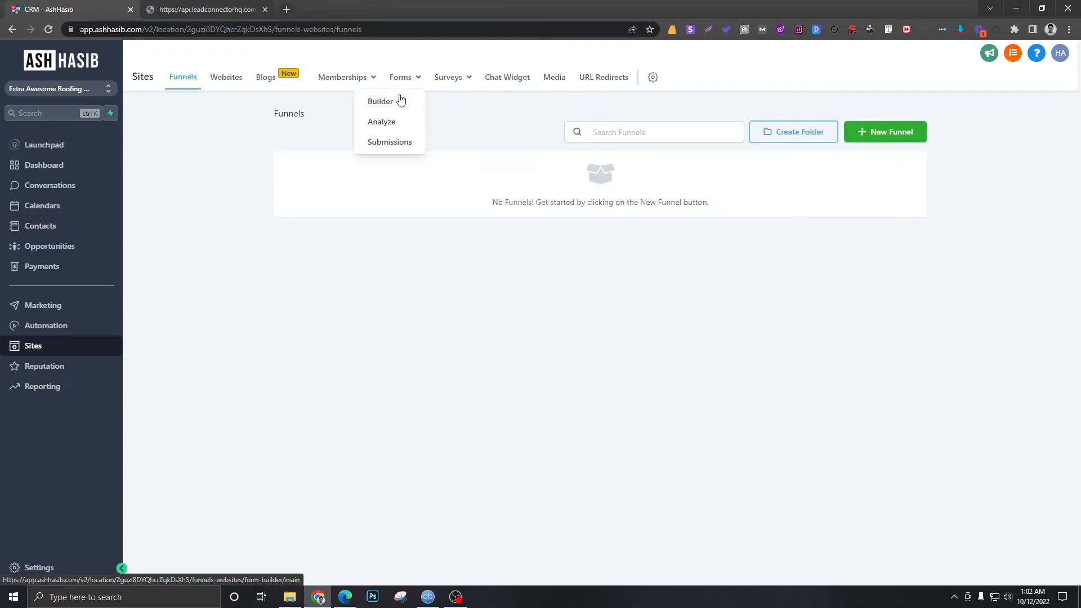
pyautogui.click(380, 101)
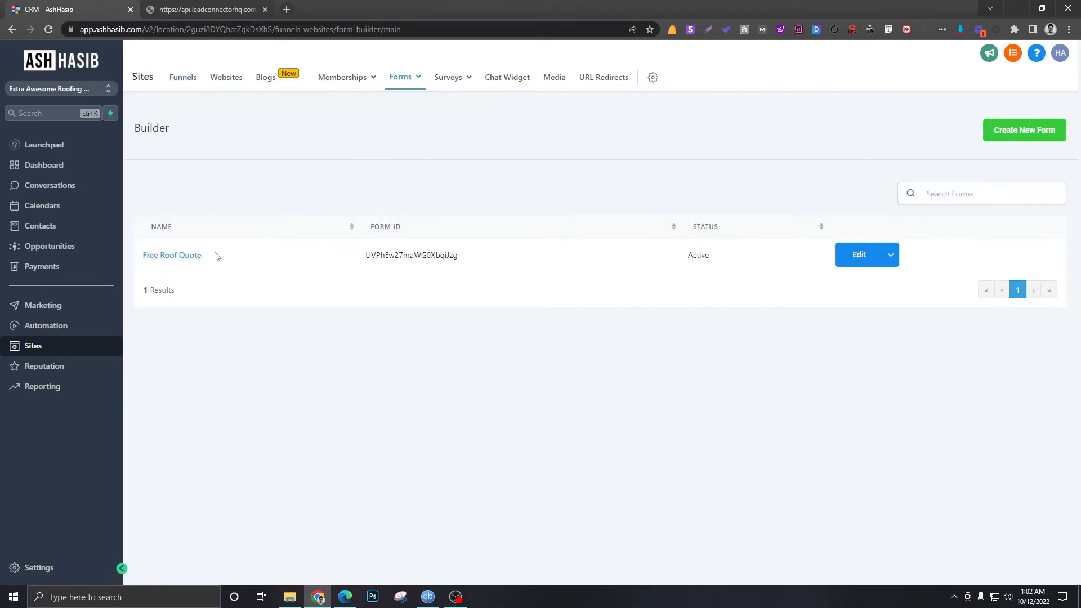
pyautogui.click(859, 254)
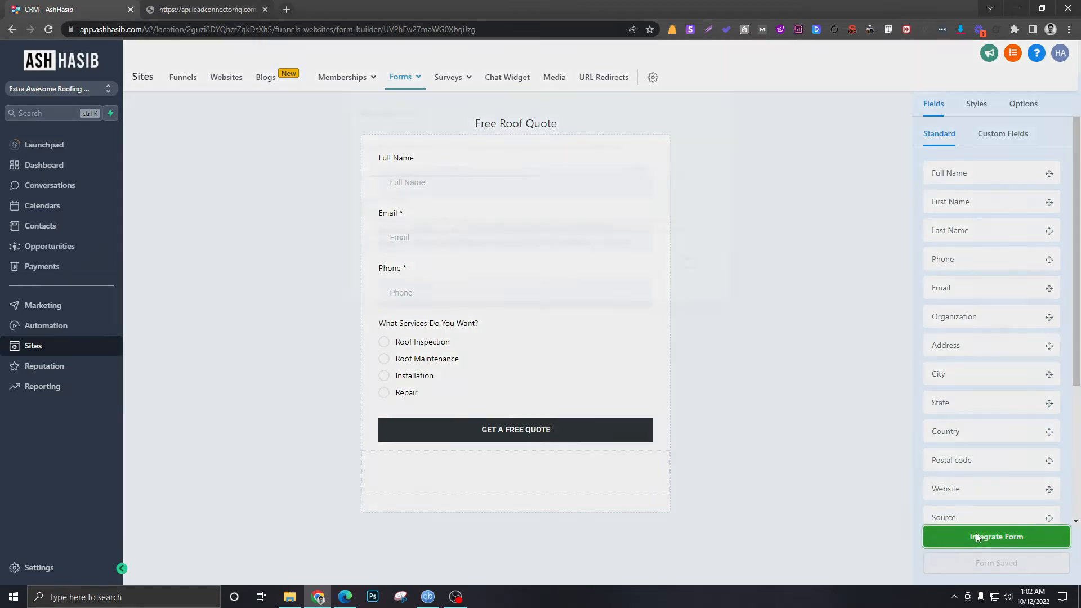
pyautogui.click(995, 536)
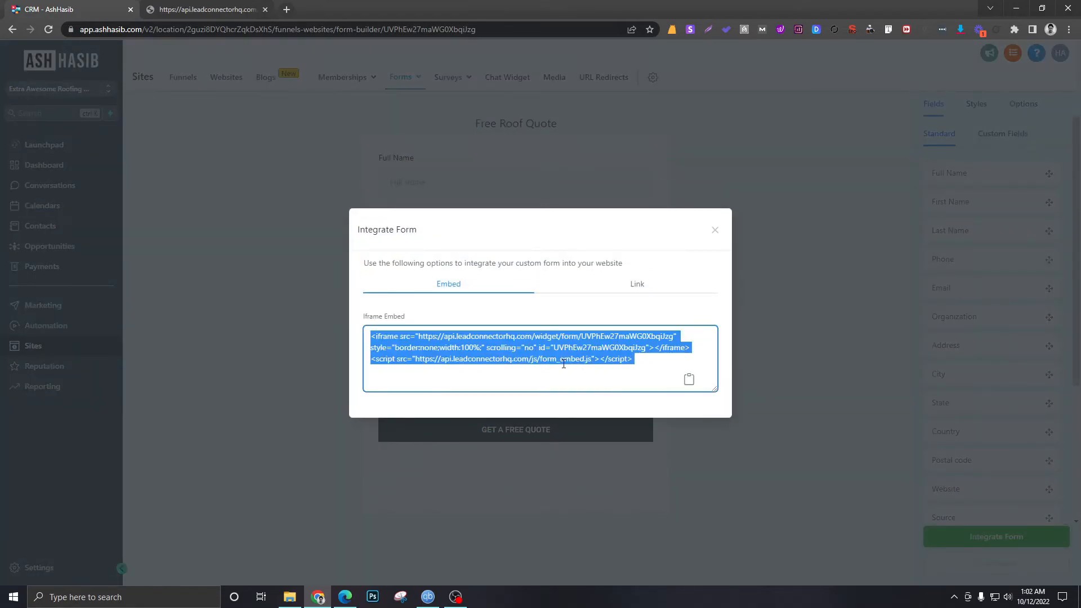
pyautogui.moveTo(943, 242)
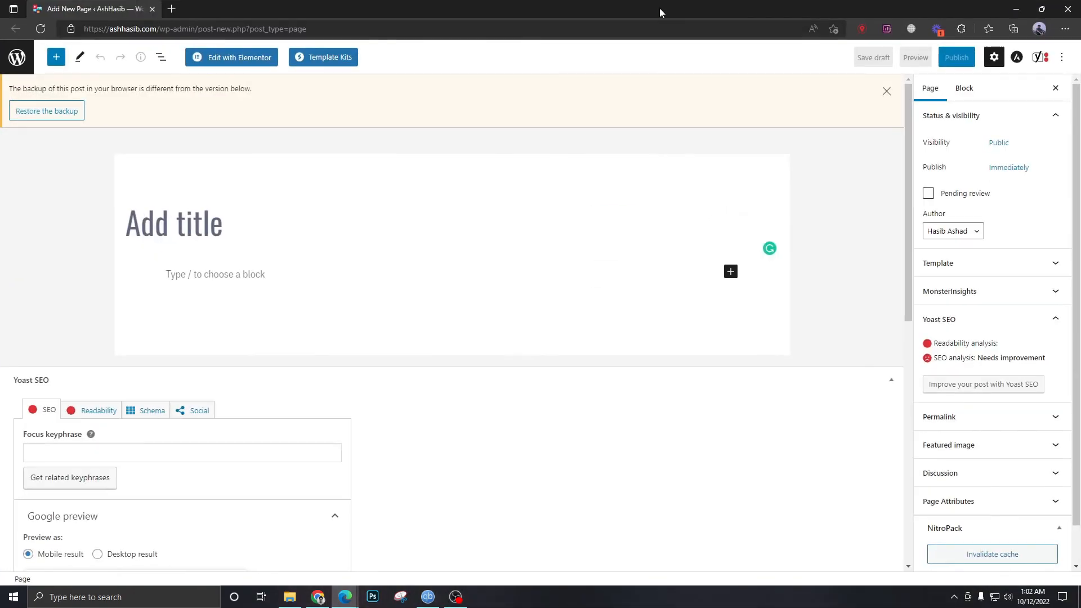
pyautogui.moveTo(225, 196)
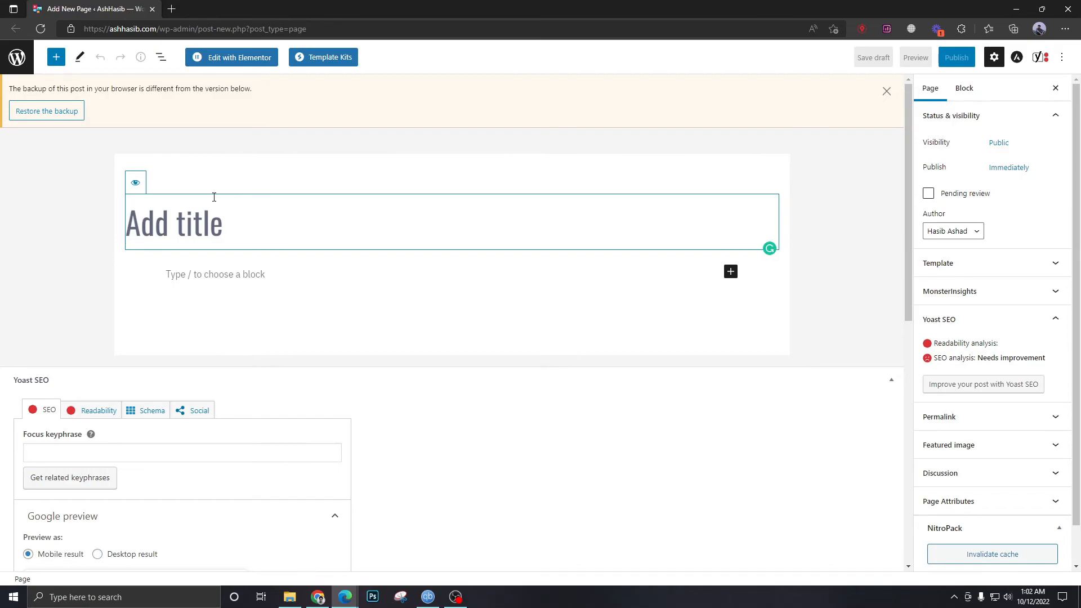
# Step: Title a new WordPress page 'Free Quote' and add a Custom HTML block for the embed code
pyautogui.write('Free Quote')
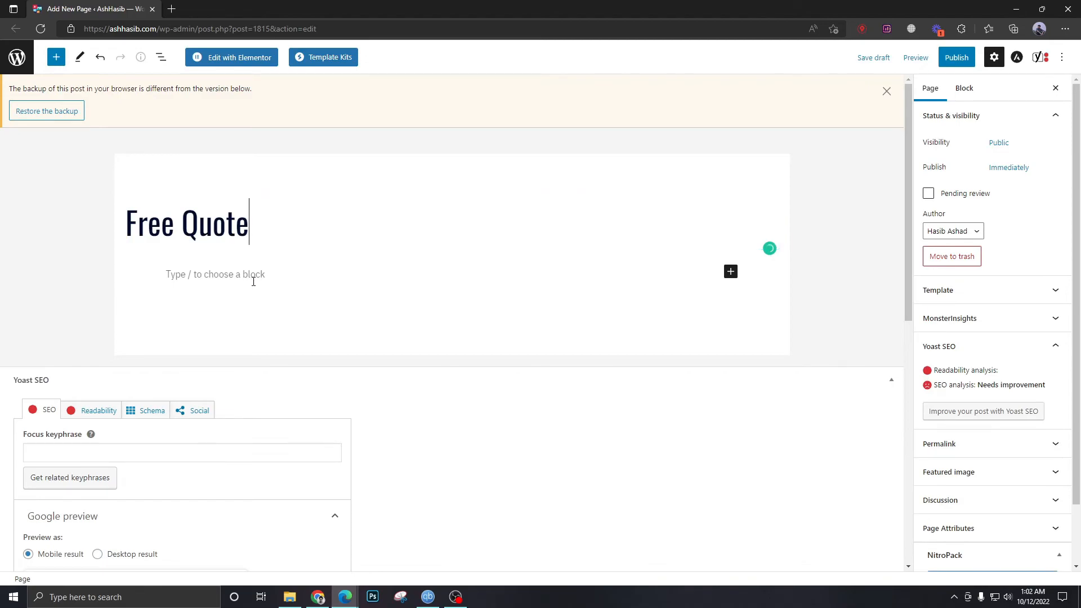
pyautogui.click(730, 271)
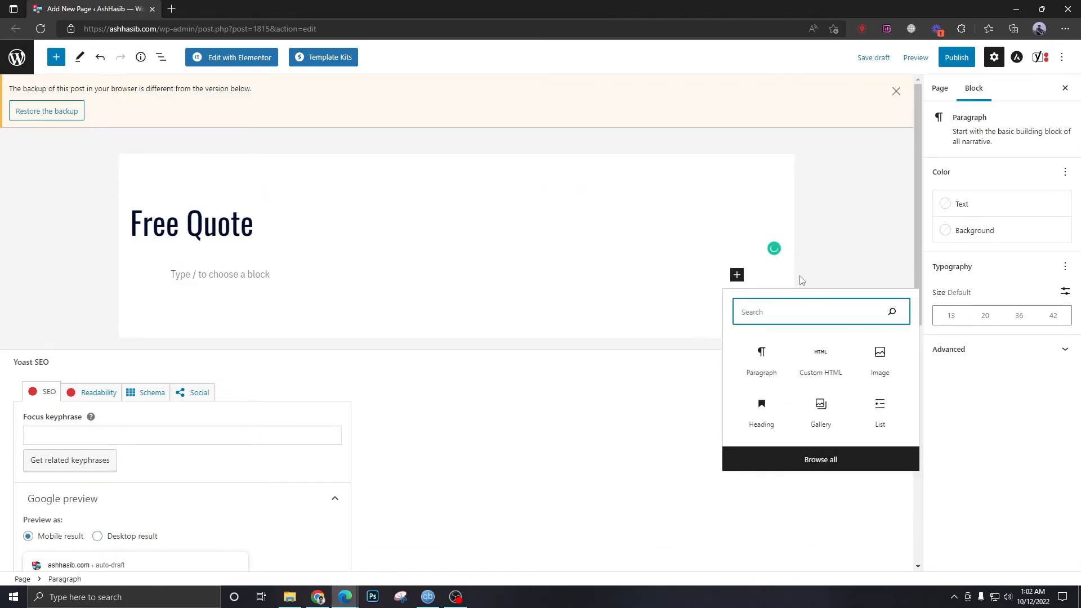
pyautogui.click(819, 358)
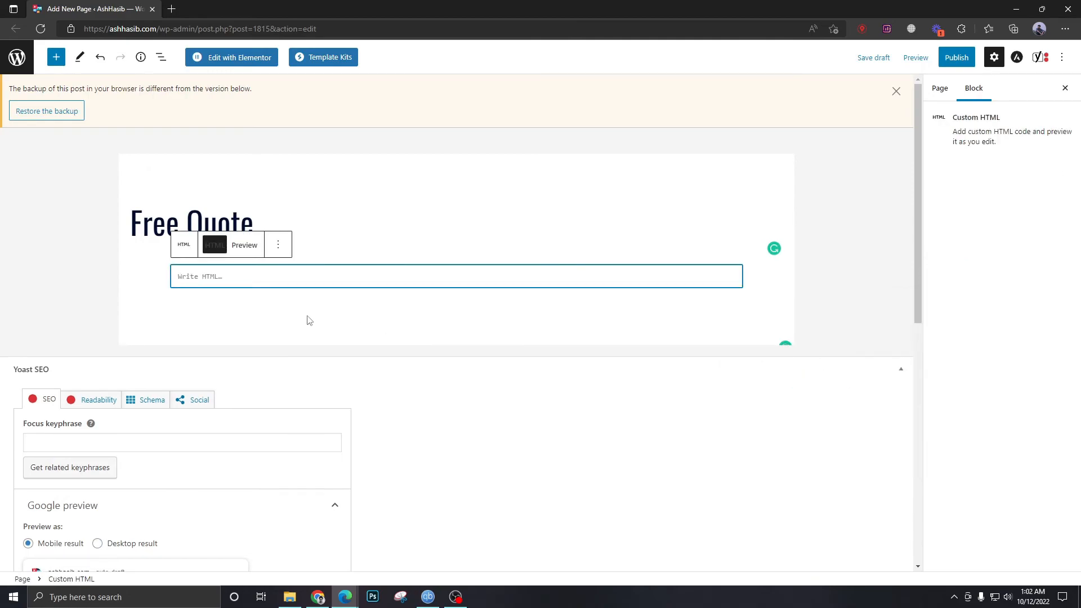
# Step: Publish the Free Quote page and open the live page
pyautogui.click(956, 57)
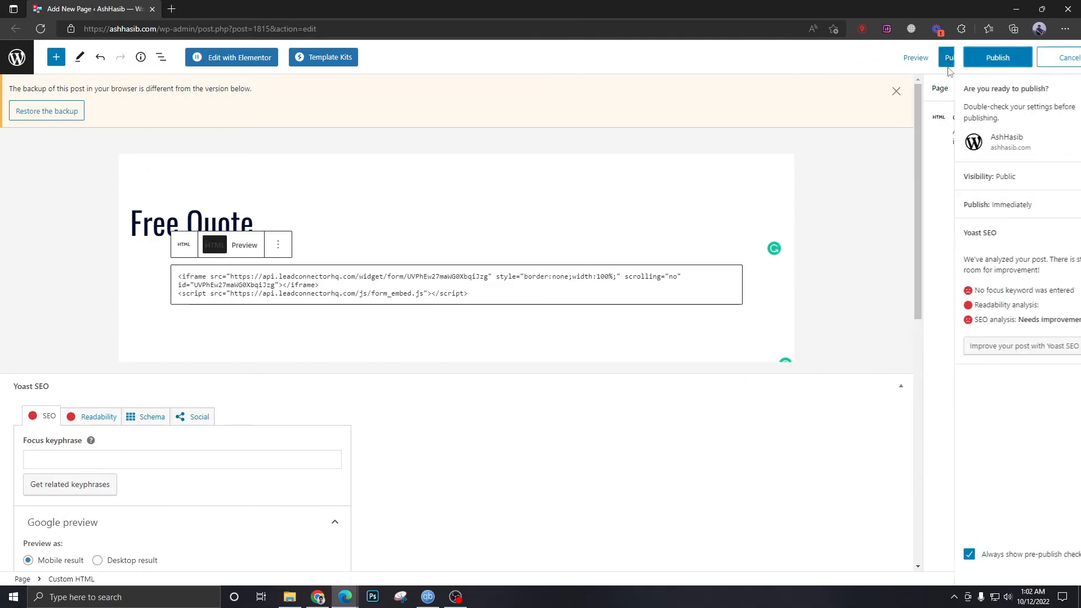
pyautogui.click(996, 57)
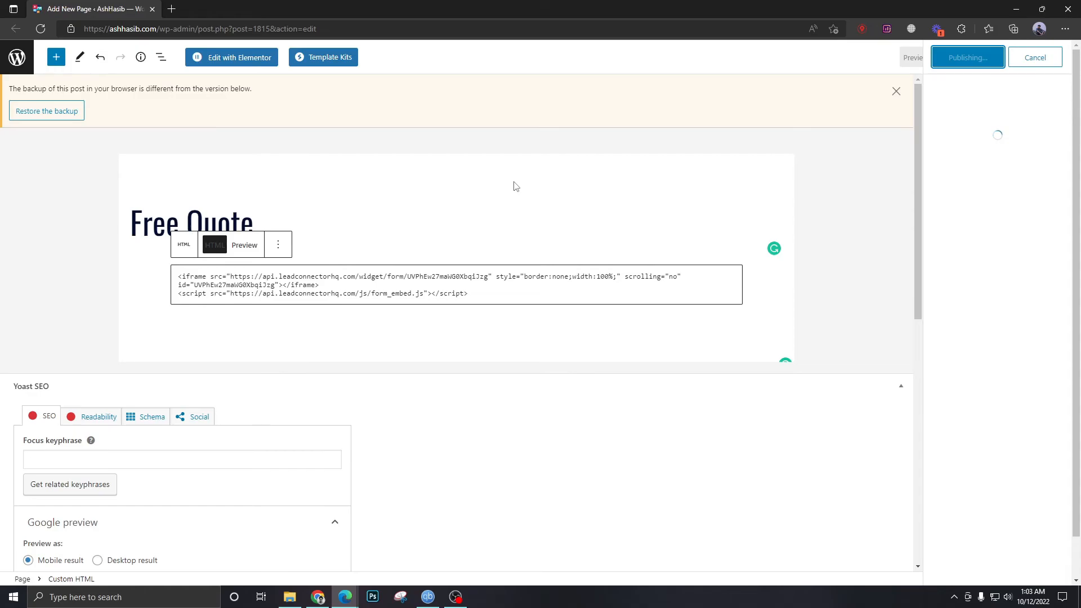
pyautogui.moveTo(617, 257)
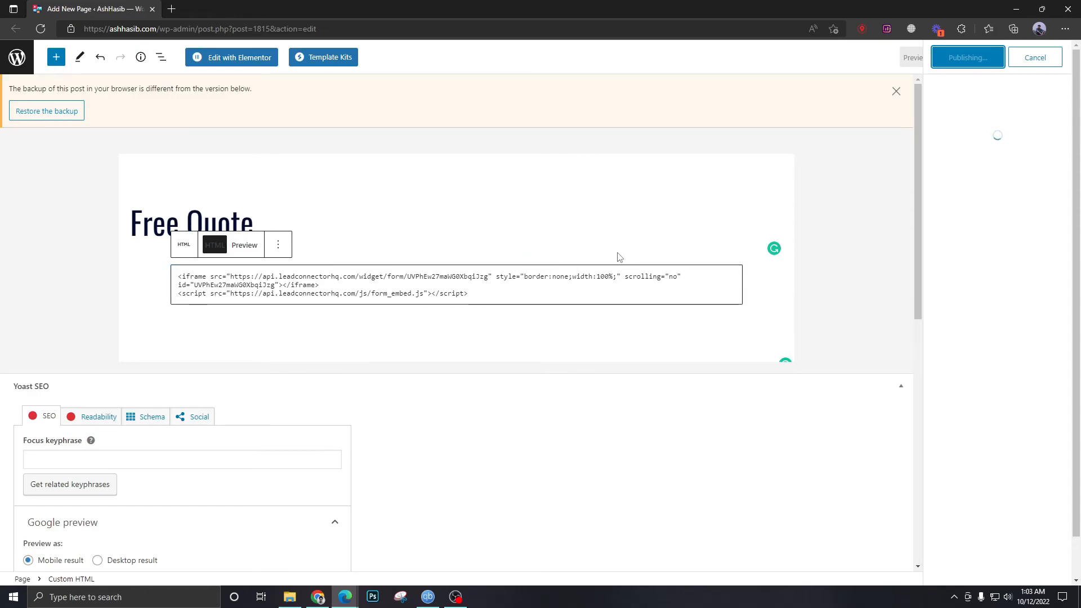
pyautogui.click(967, 57)
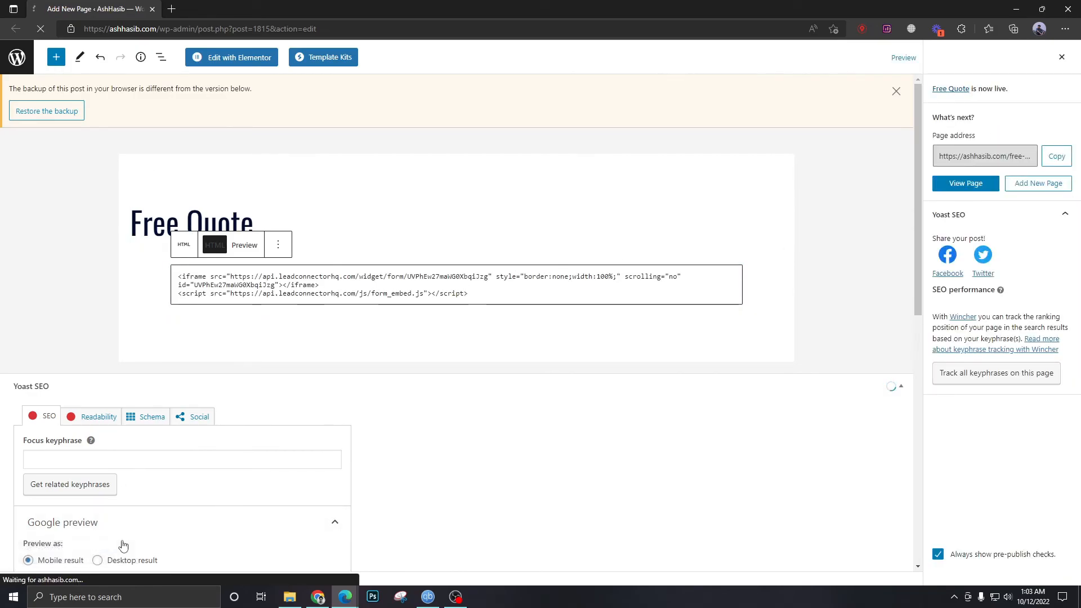
pyautogui.moveTo(271, 170)
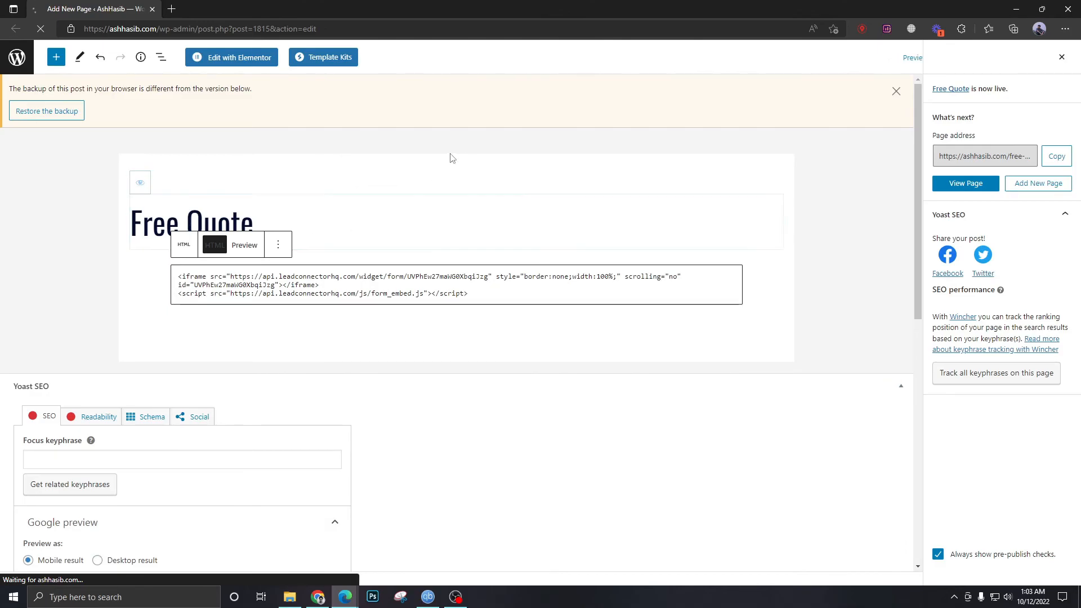
pyautogui.click(964, 183)
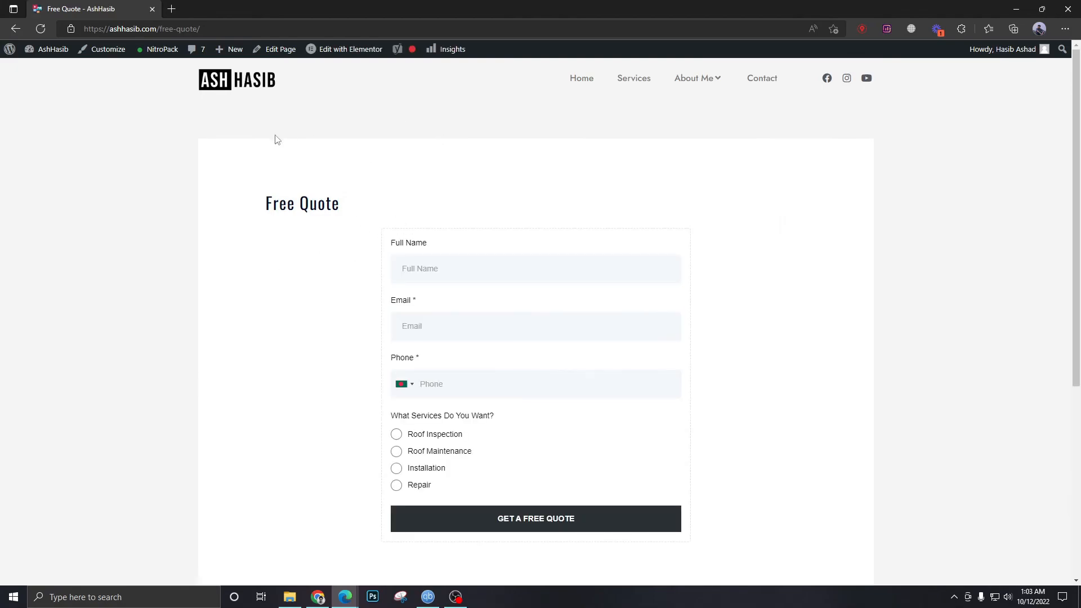
pyautogui.moveTo(339, 254)
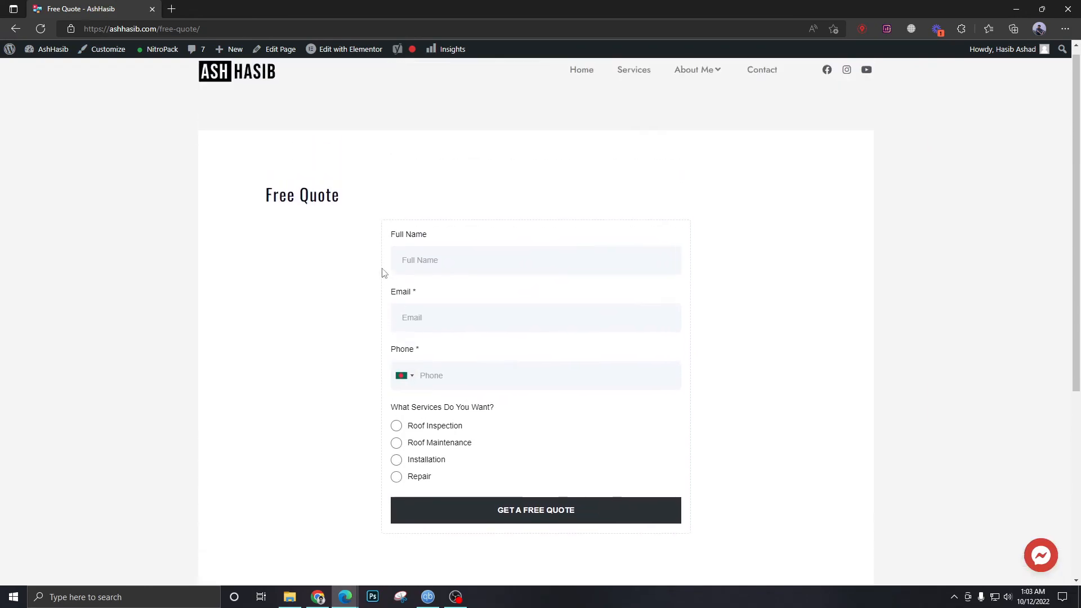
# Step: Scroll the live Free Quote page to check the form's service options and GET A FREE QUOTE button
pyautogui.scroll(-3)
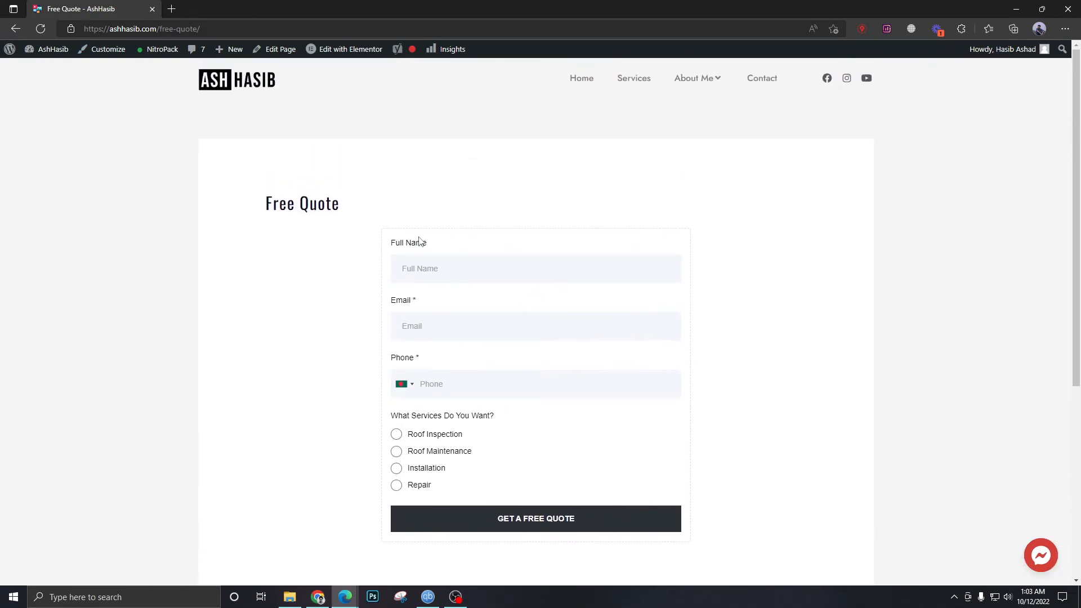
pyautogui.moveTo(428, 325)
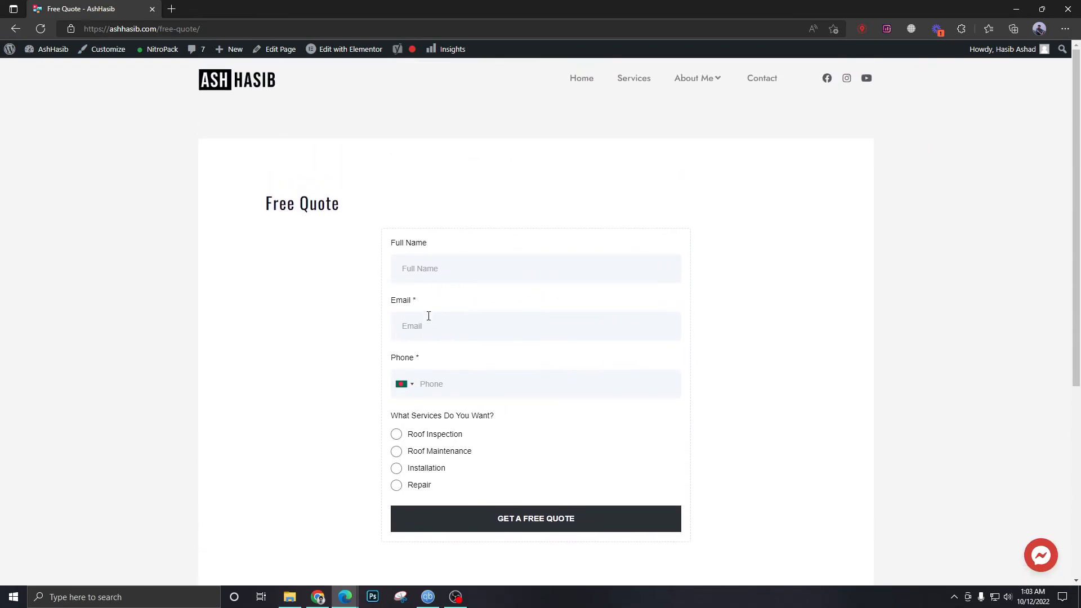
pyautogui.moveTo(393, 359)
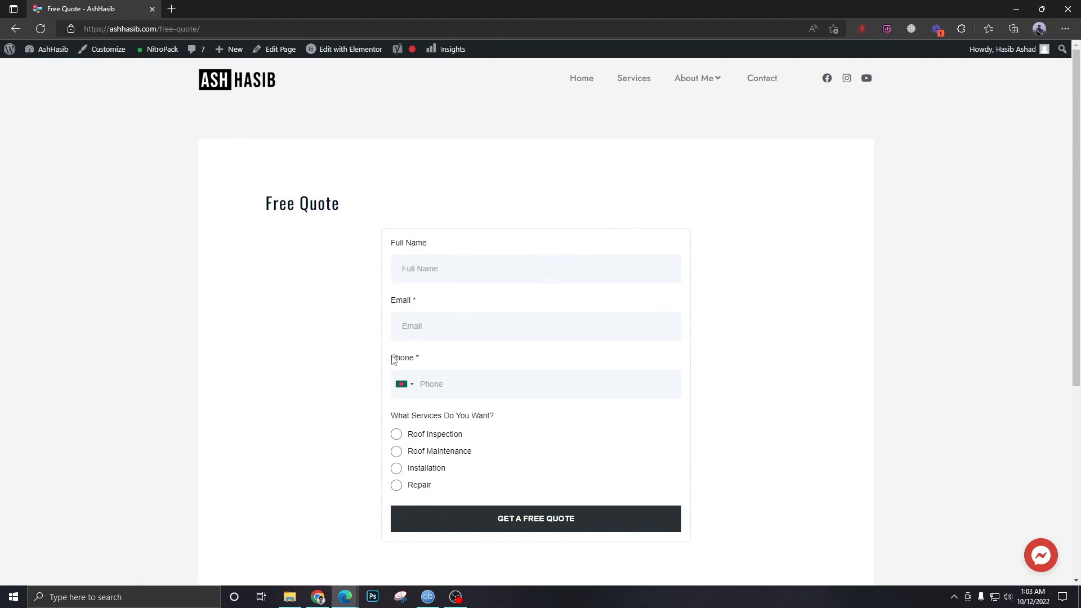